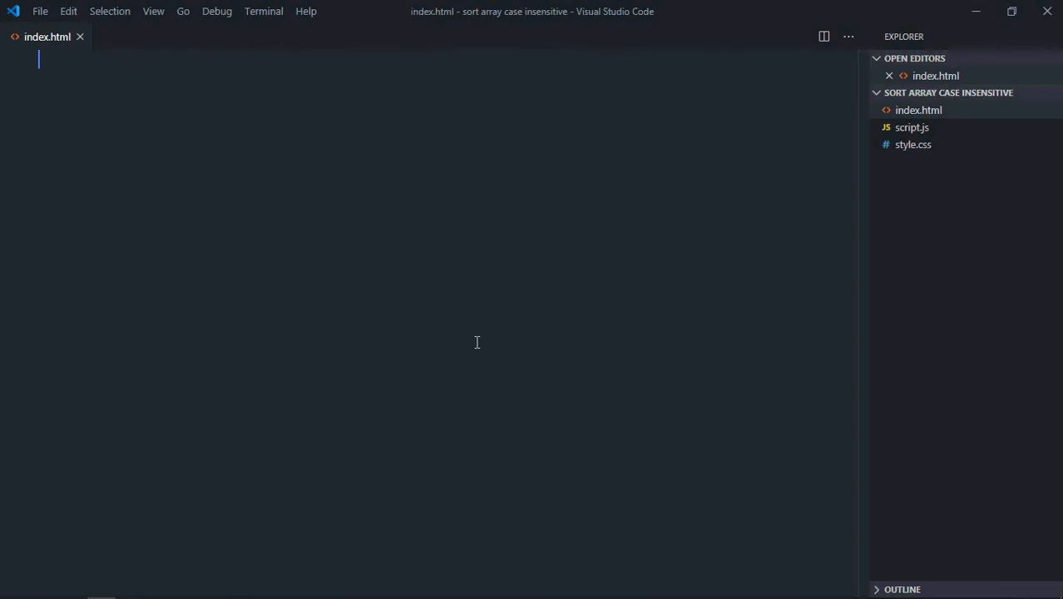
mouse_move(276, 277)
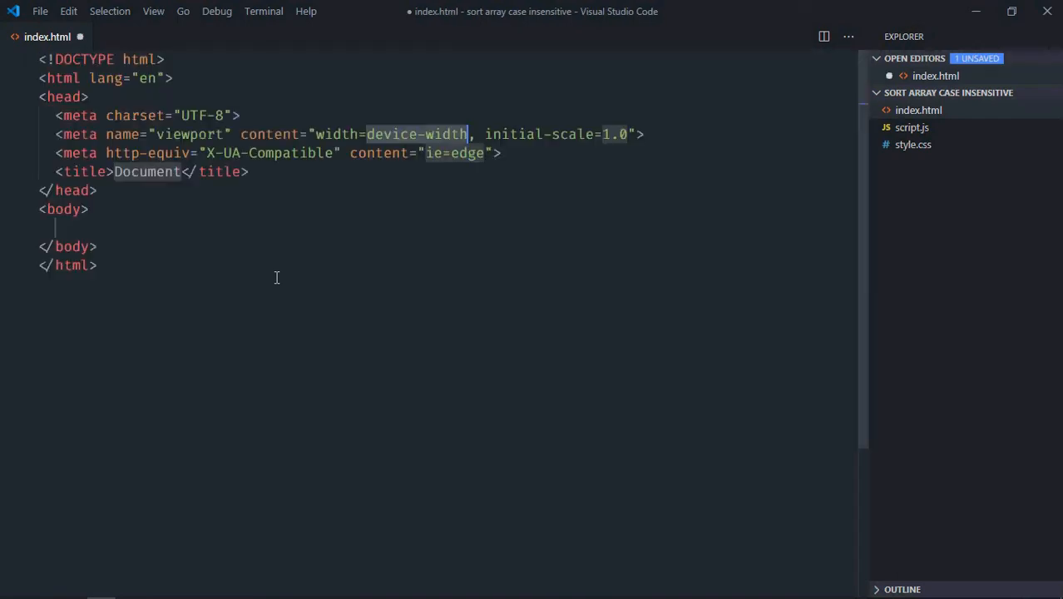
- Link style.css and add a script tag for script.js in the boilerplate
type("link")
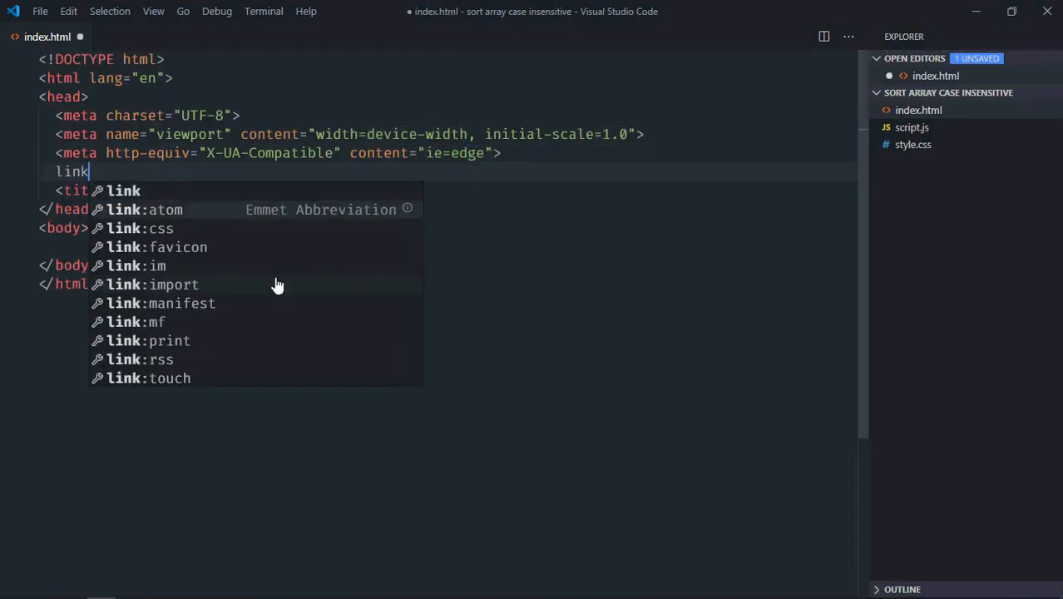
key("Tab")
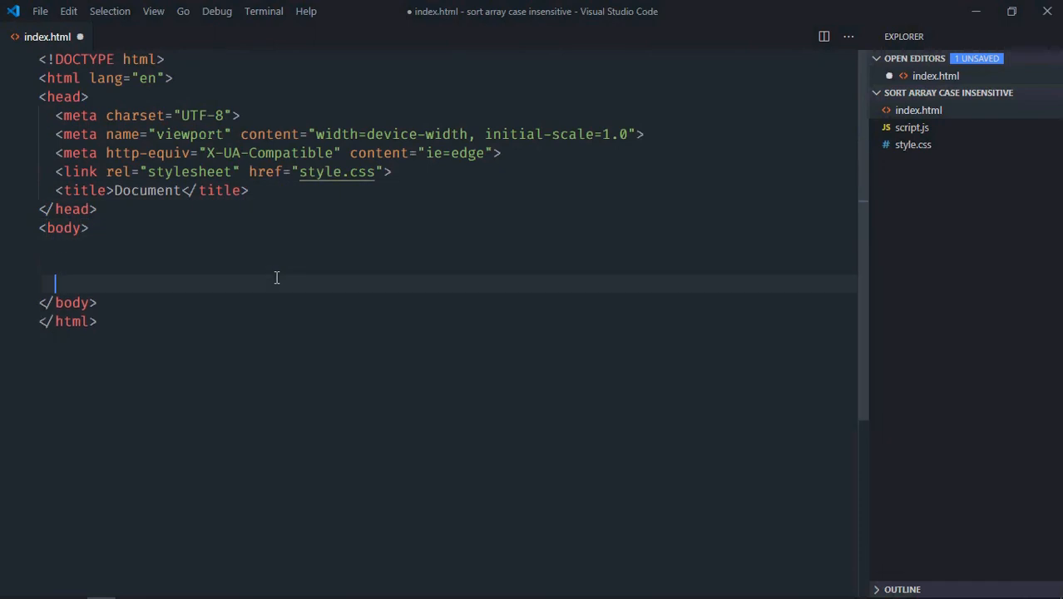
type("<script src=\"\"></script>")
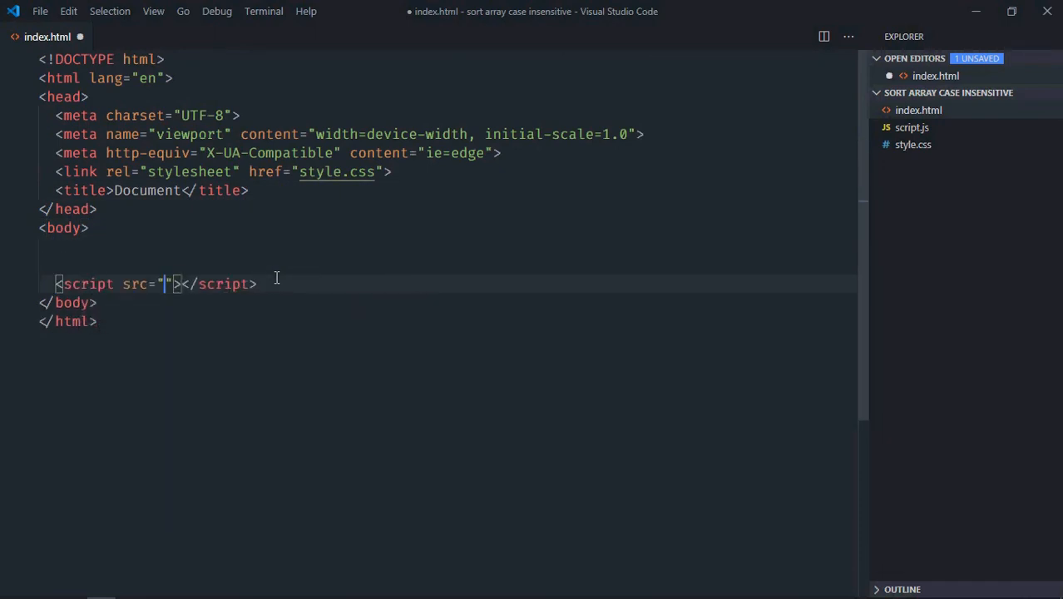
type("script.js")
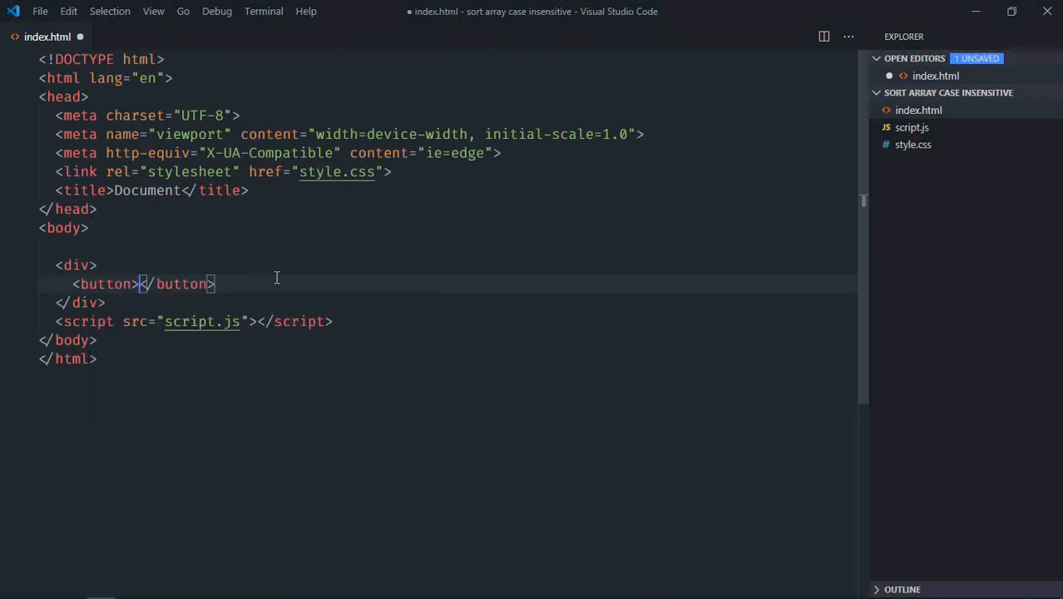
- Add the Ascending button with id btnAsc and an empty ul, then save index.html
type("As")
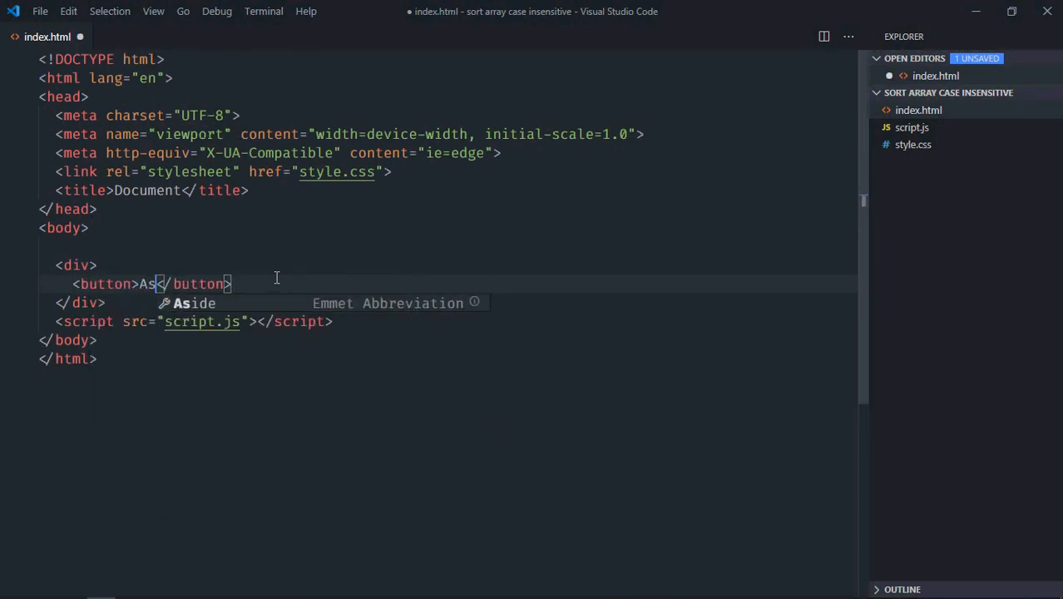
type("scending")
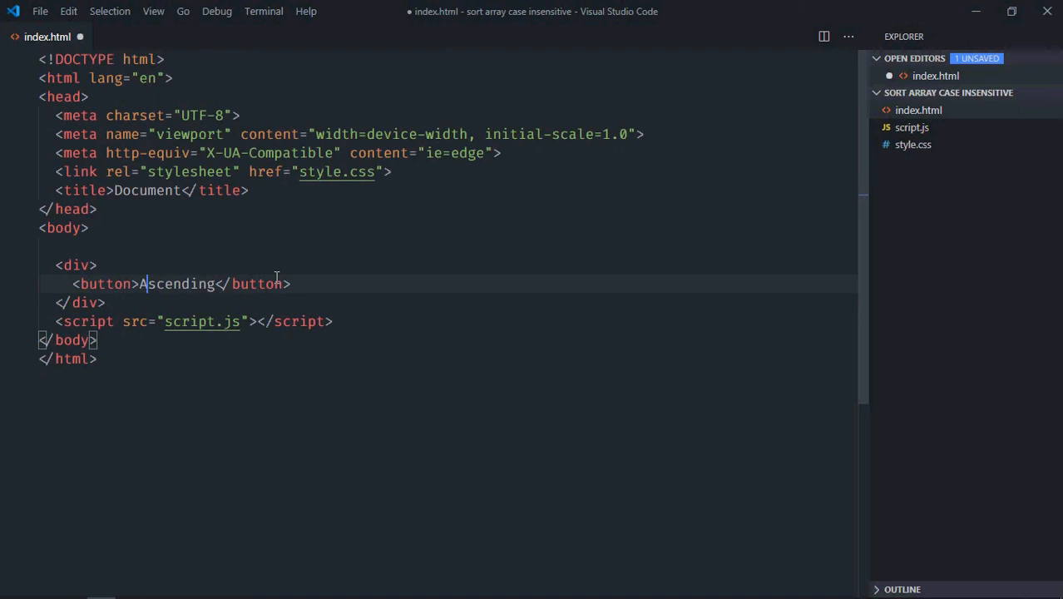
type("id=\"\"")
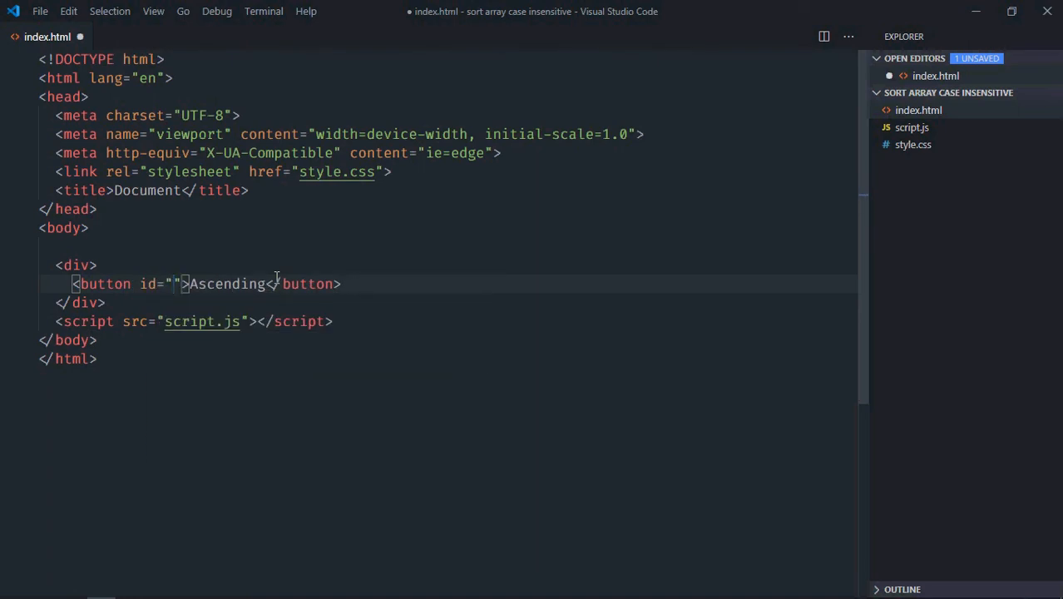
type("btnAsc")
type("<button id=\"btnDesc\">Descending</button>")
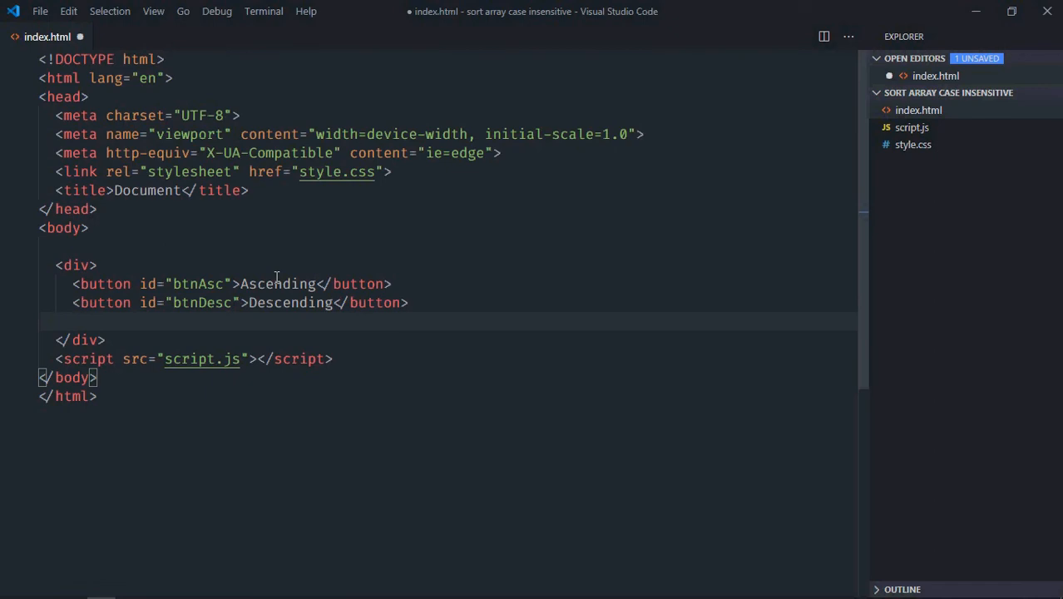
type("<ul></ul>")
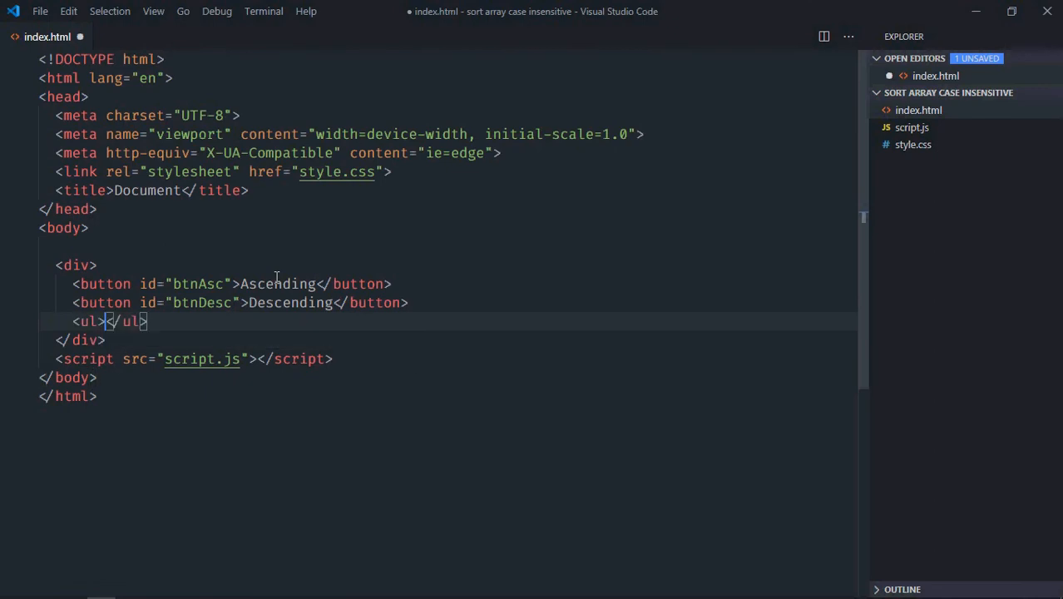
key("Ctrl+s")
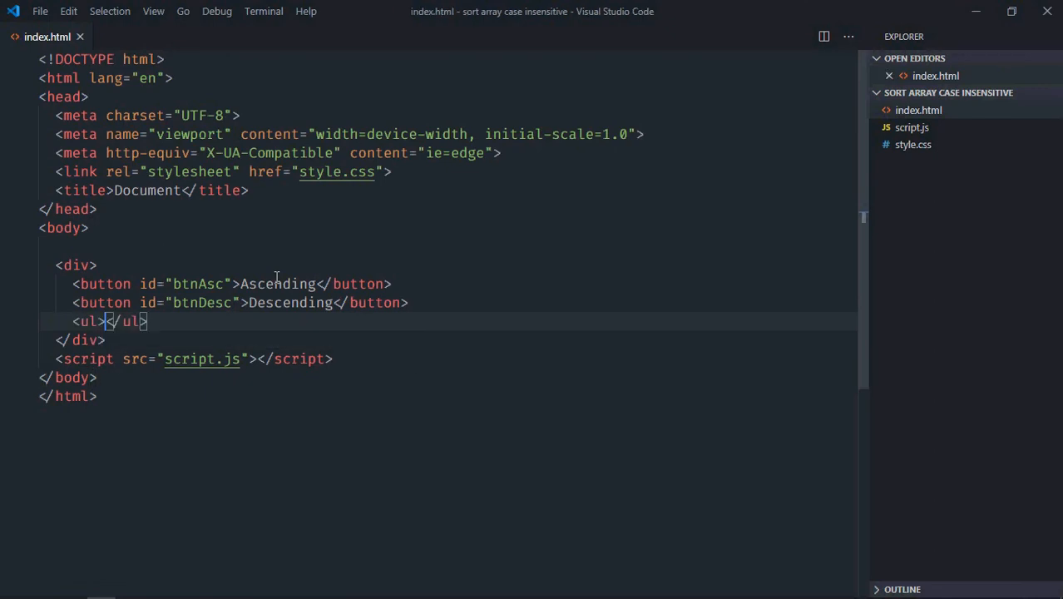
- In style.css, give div width 15% and margin auto, and buttons 10px padding
left_click(915, 144)
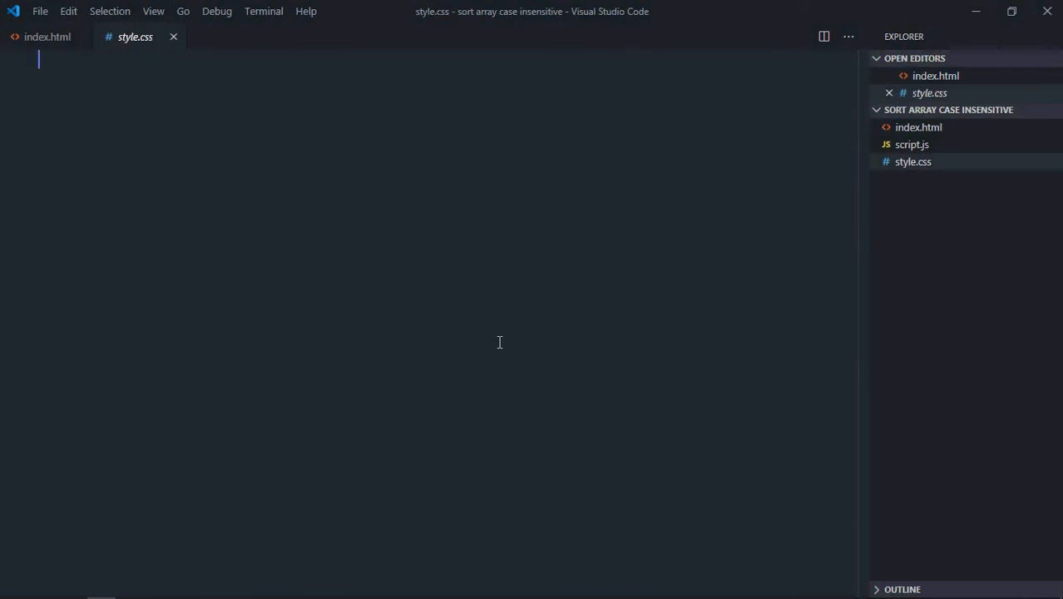
type("div")
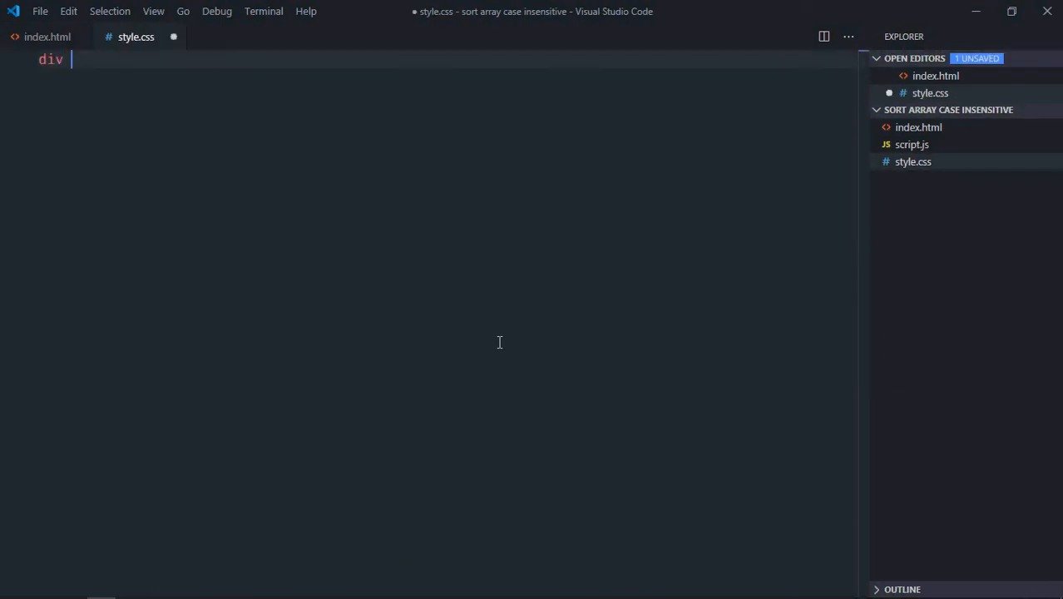
type("{ wi")
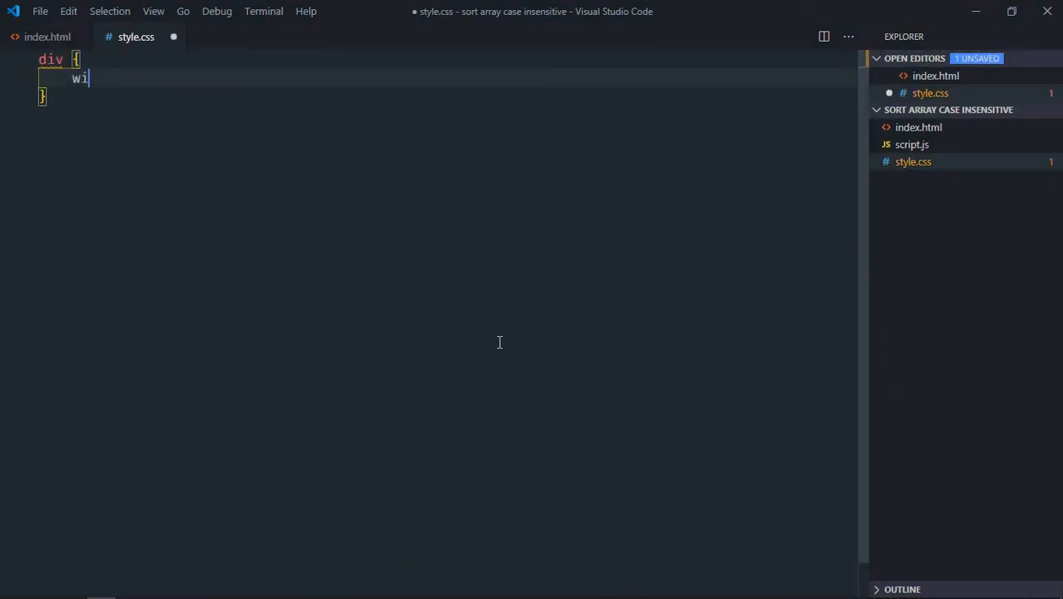
type("dth: ;")
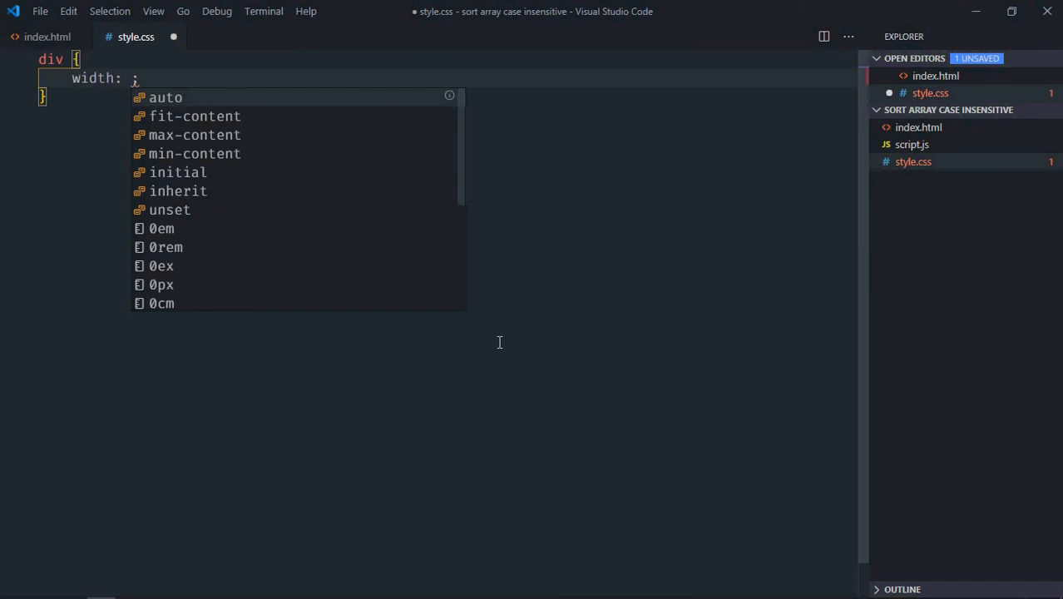
type("15%;")
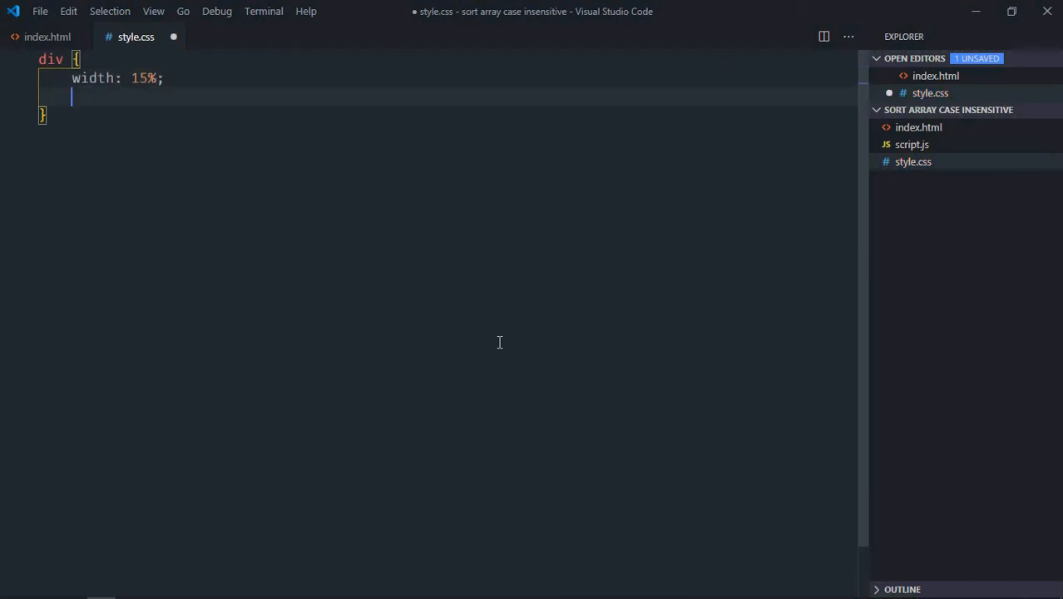
type("margin: auto;")
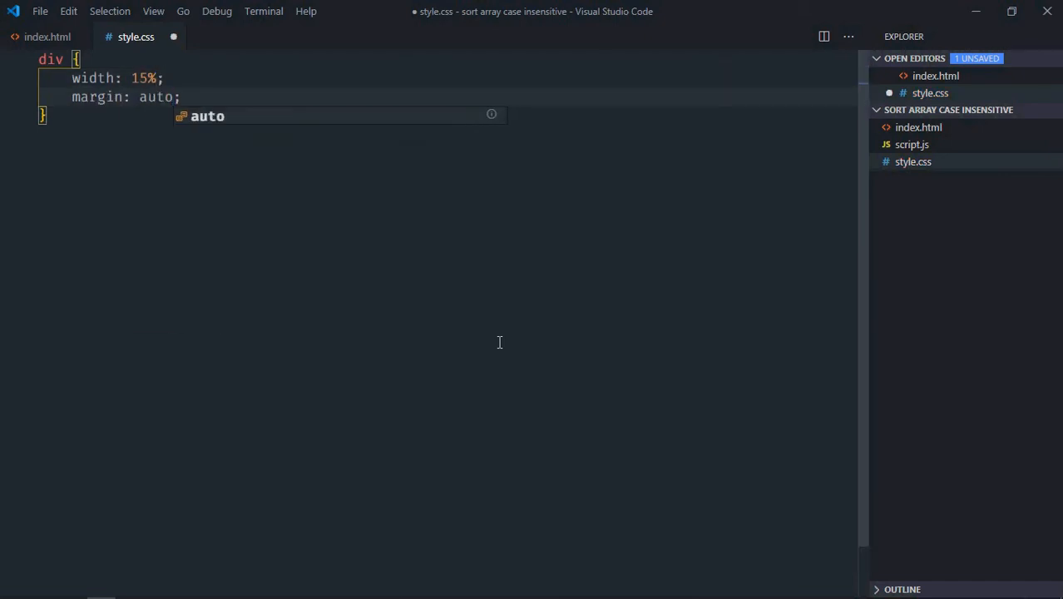
type("button {")
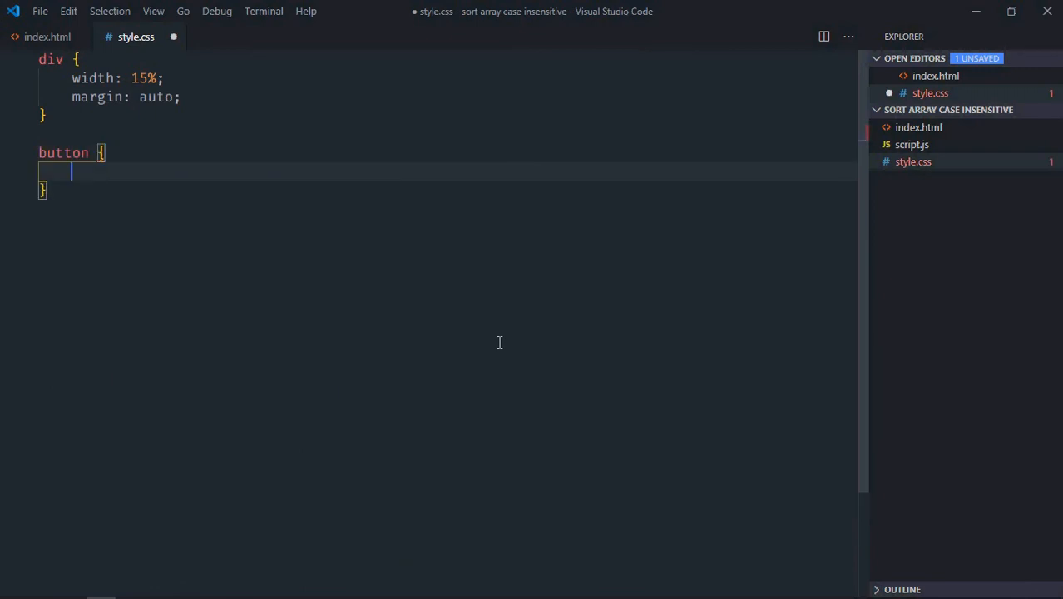
type("padding: 10;")
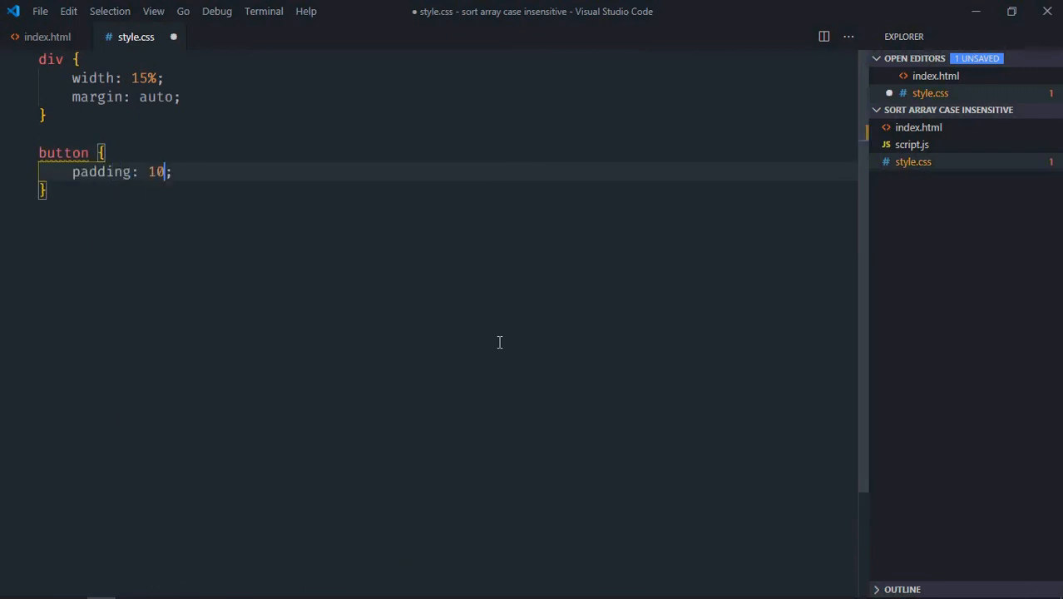
type("px")
type("li")
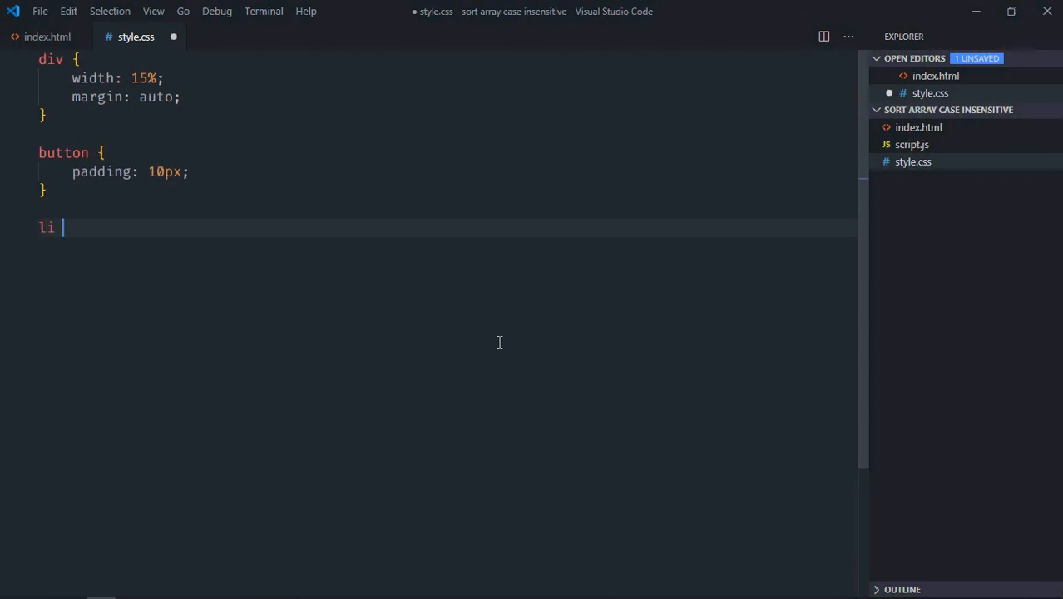
- Style list items with 20px bold text, -30px left margin, no bullets, and save
type("{")
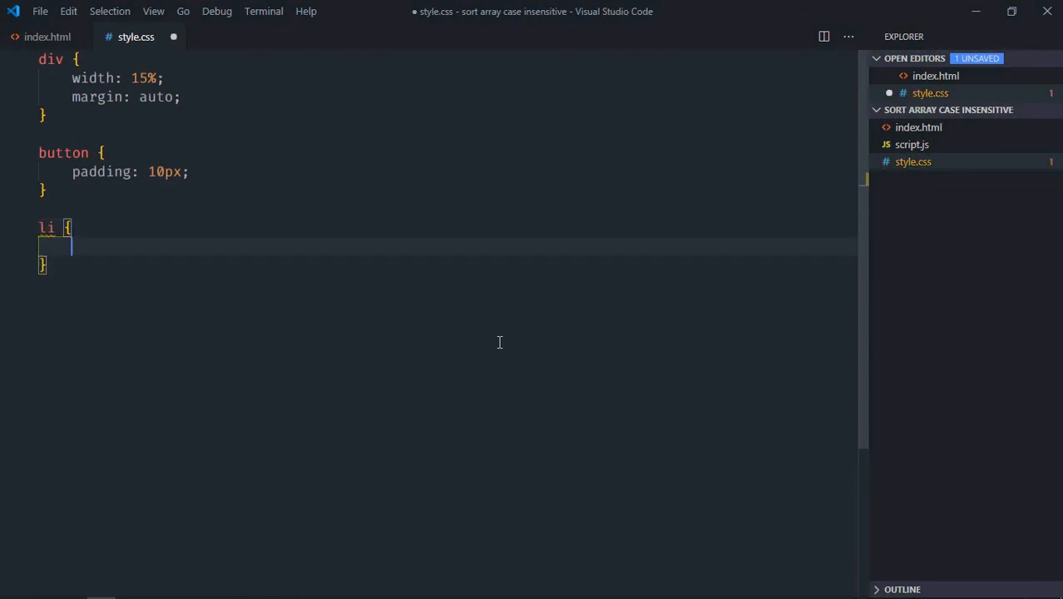
type("font-size: ;")
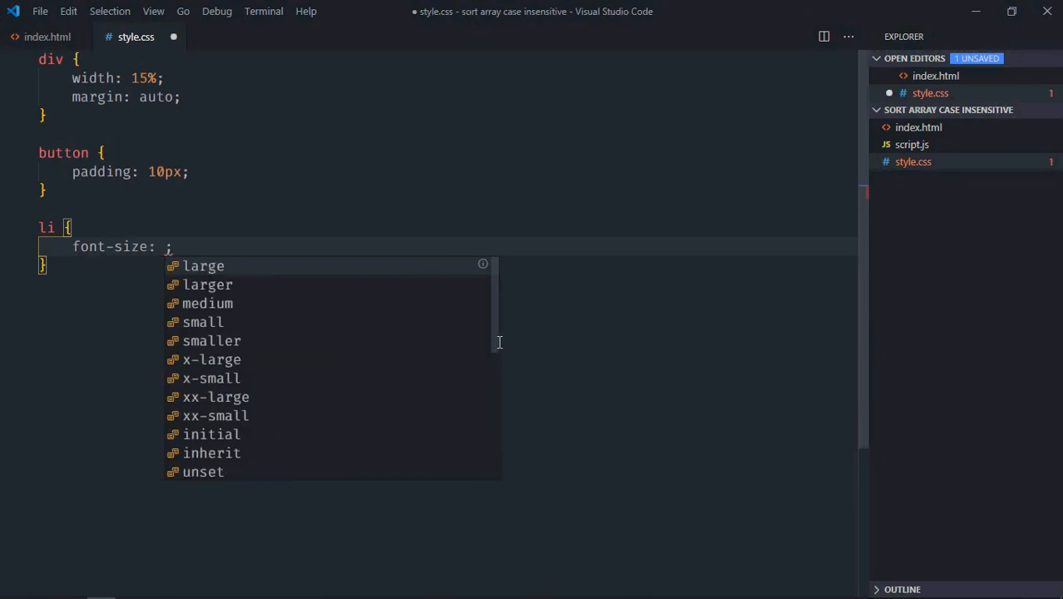
type("20px")
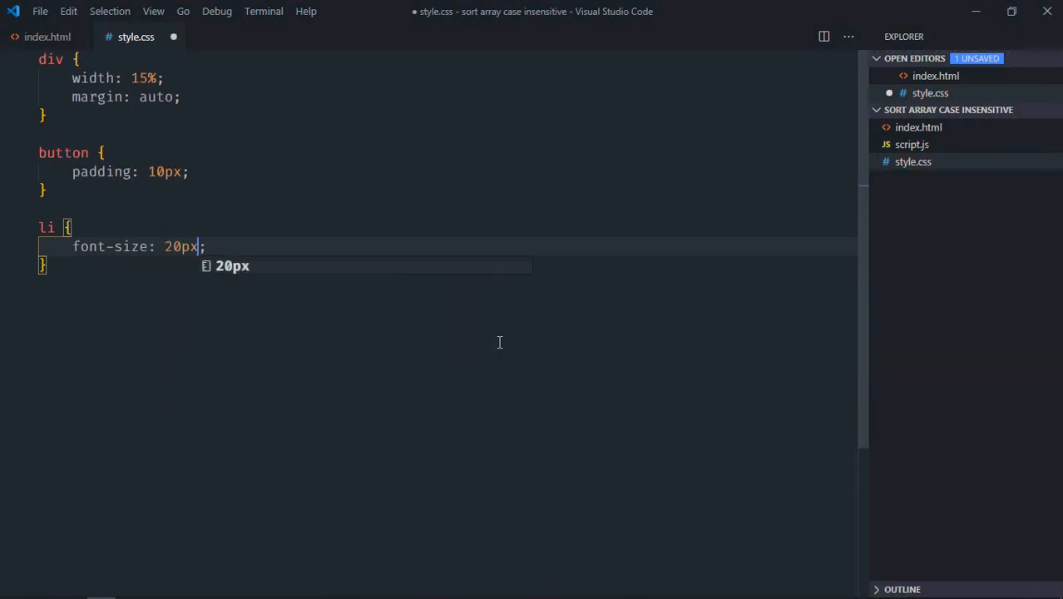
type("font")
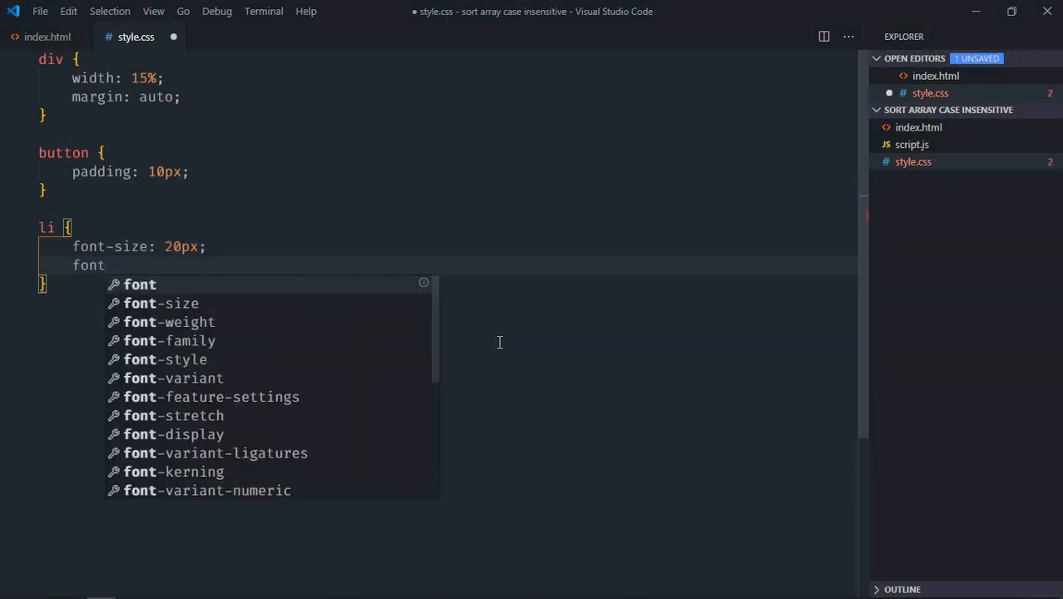
type("-weight: bold;")
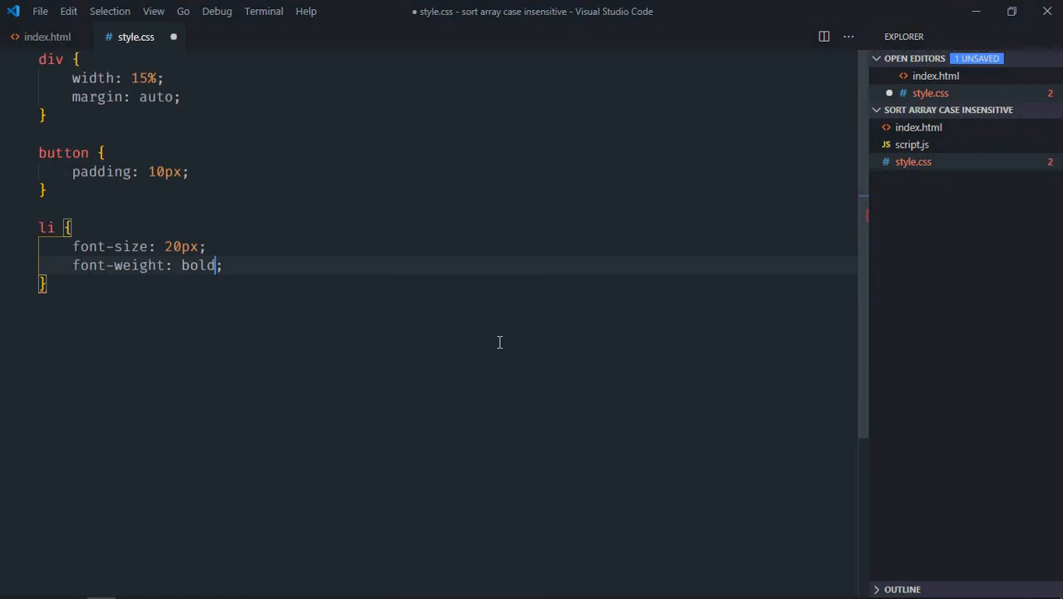
type("ma")
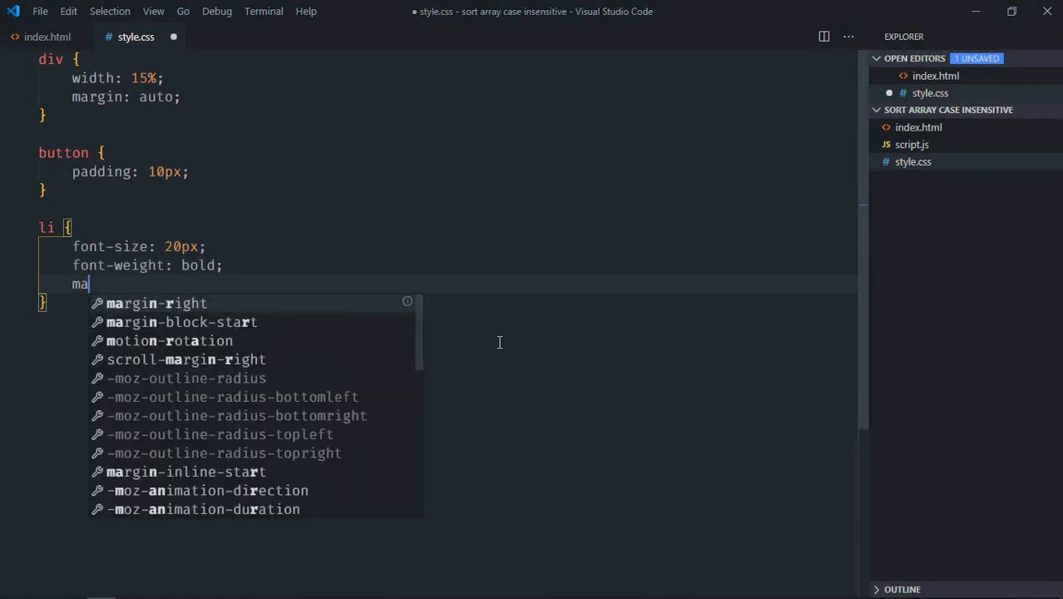
type("rgin-left: ;")
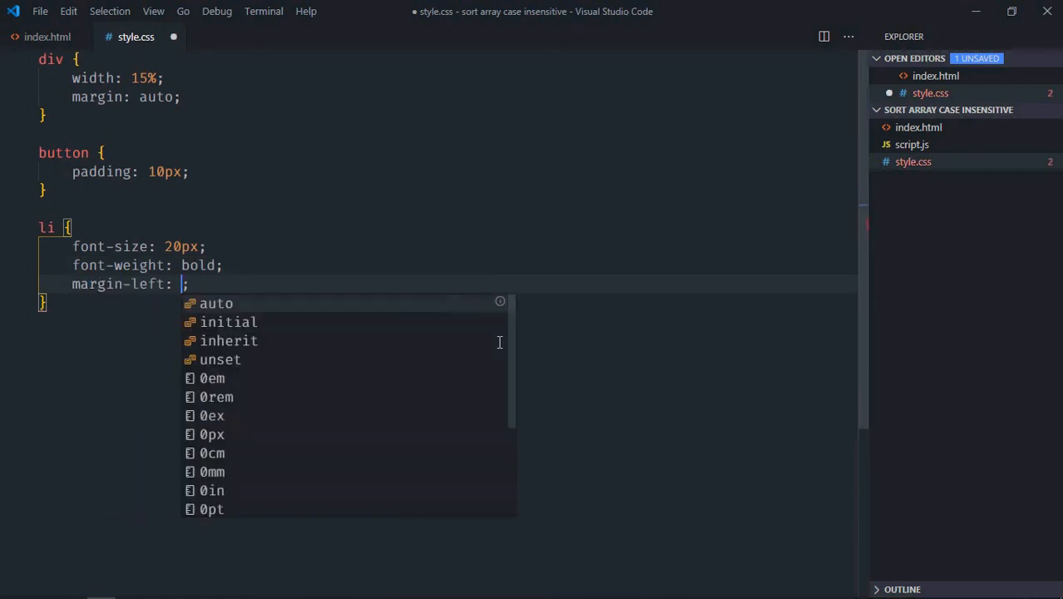
type("-30")
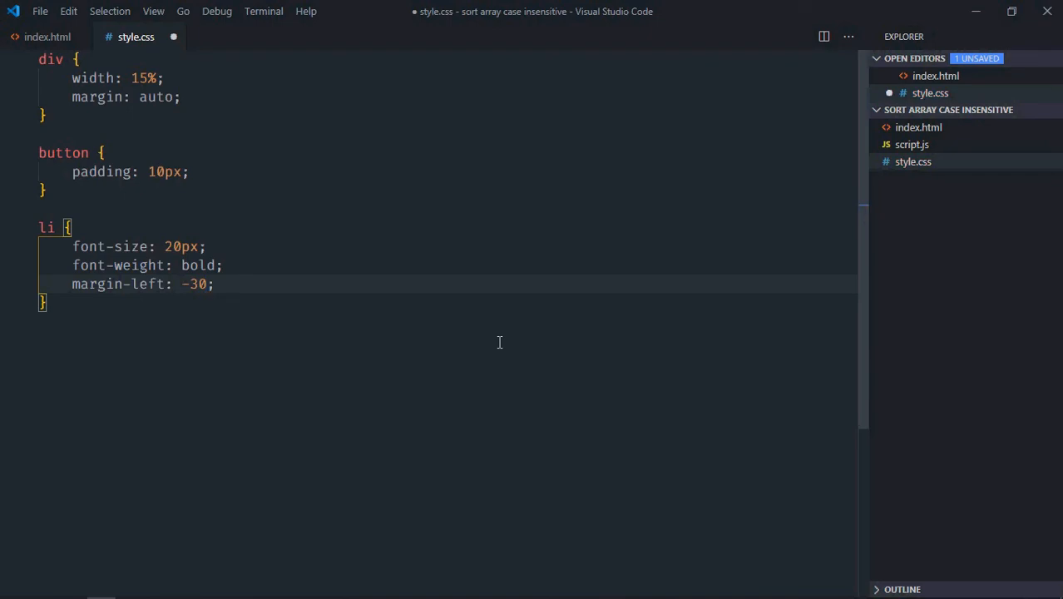
type("list-style: none;")
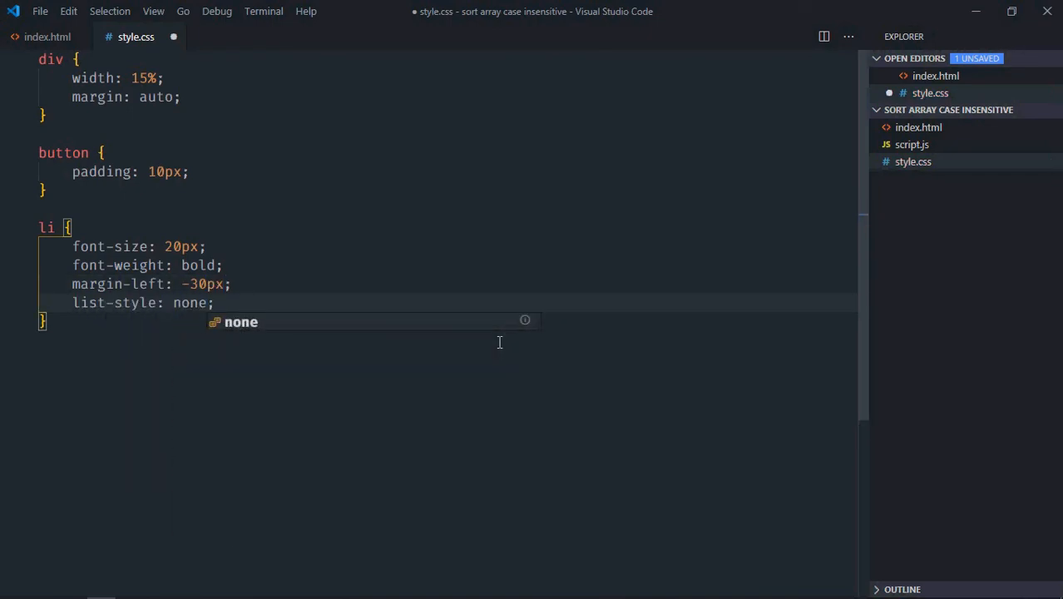
key("Ctrl+s")
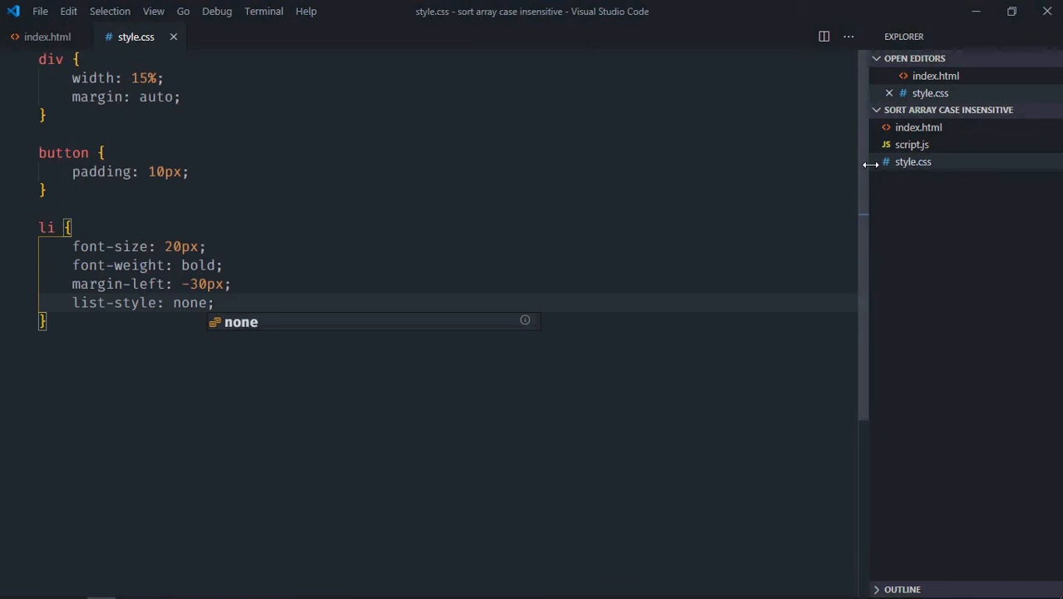
- In script.js, declare a users array with Peter, Marks, cathy, James and an S-name
left_click(912, 144)
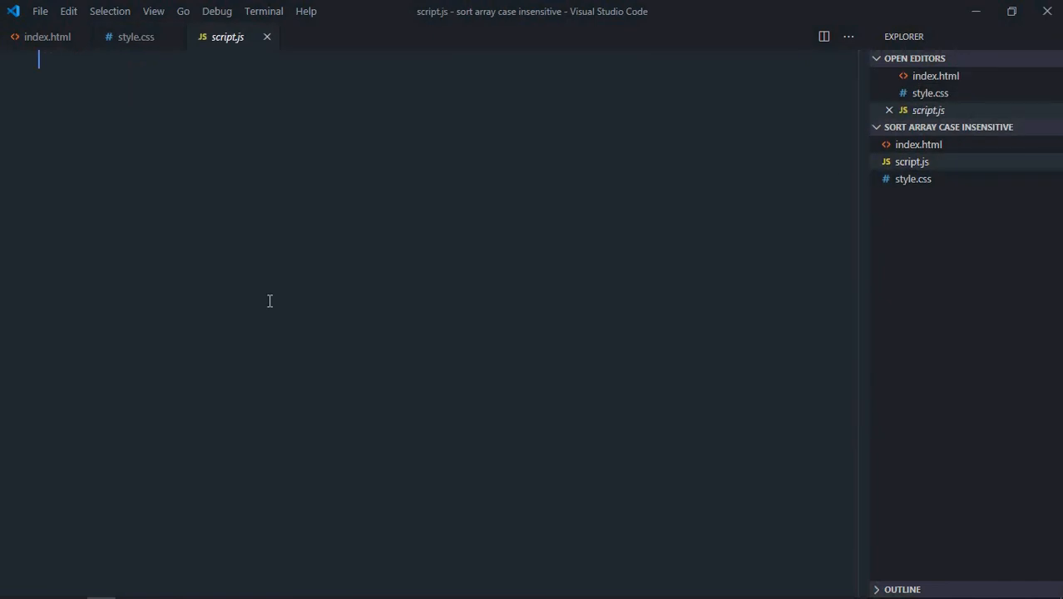
type("let u")
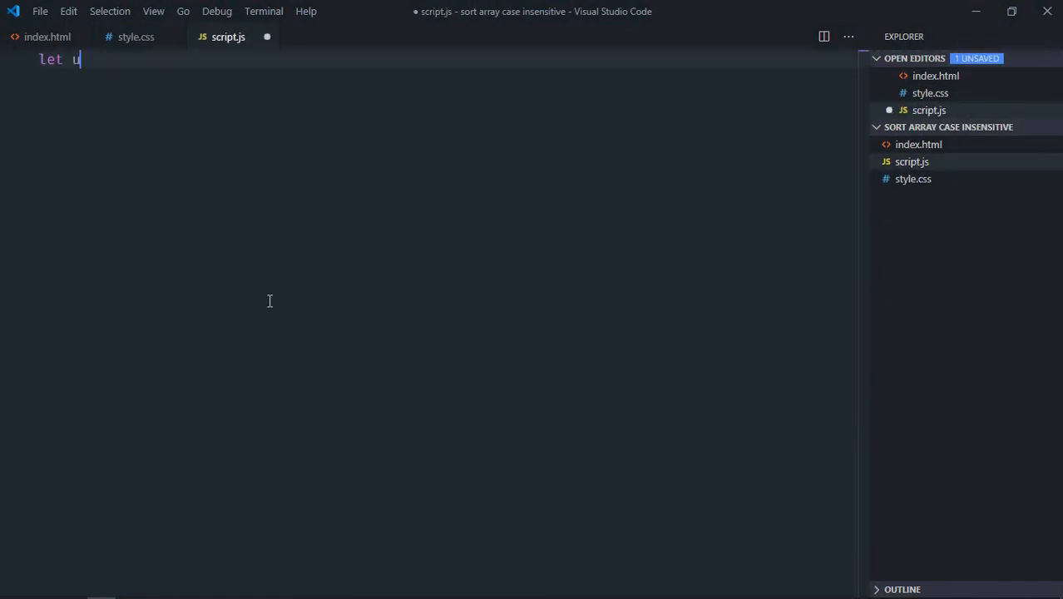
type("sers = []")
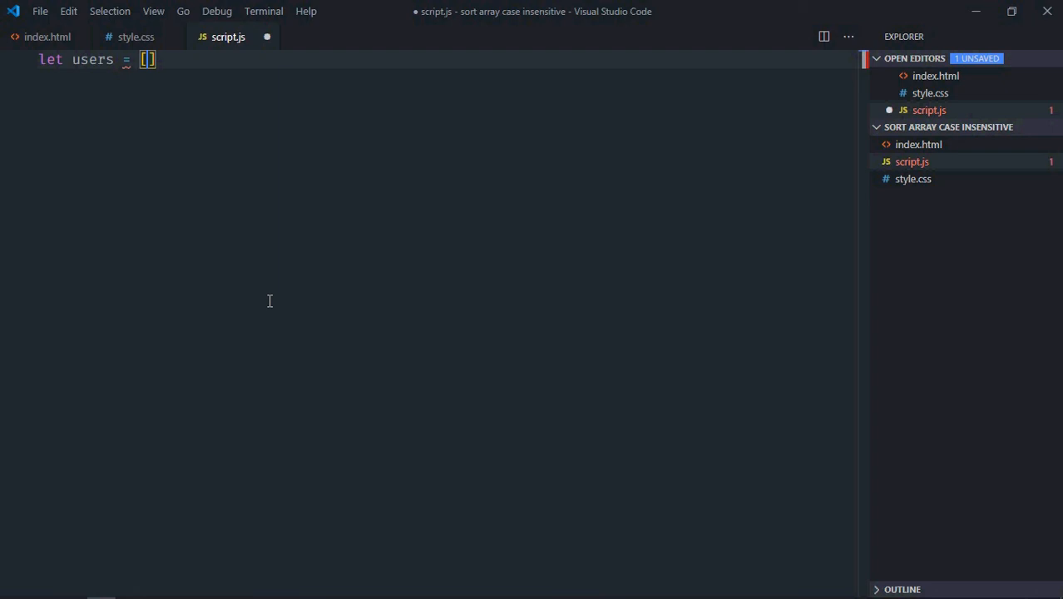
type("''")
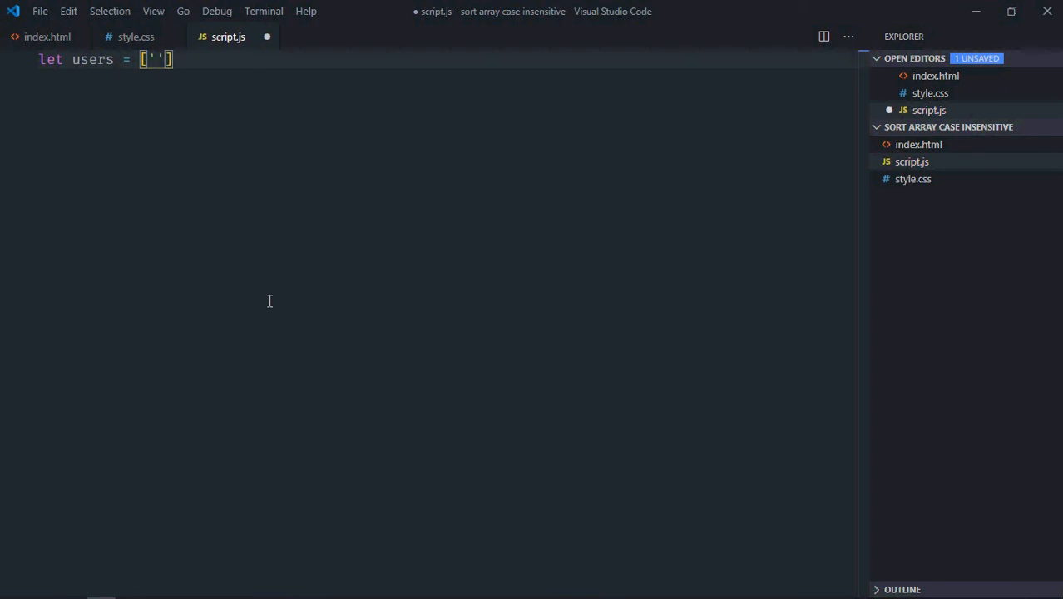
type("Peter")
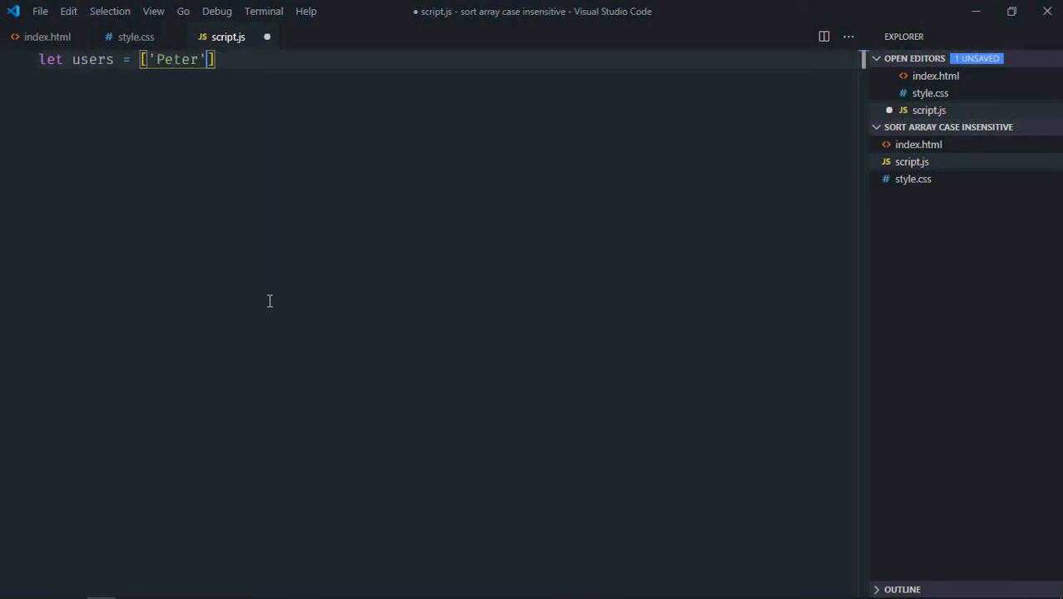
type(", 'Marks'")
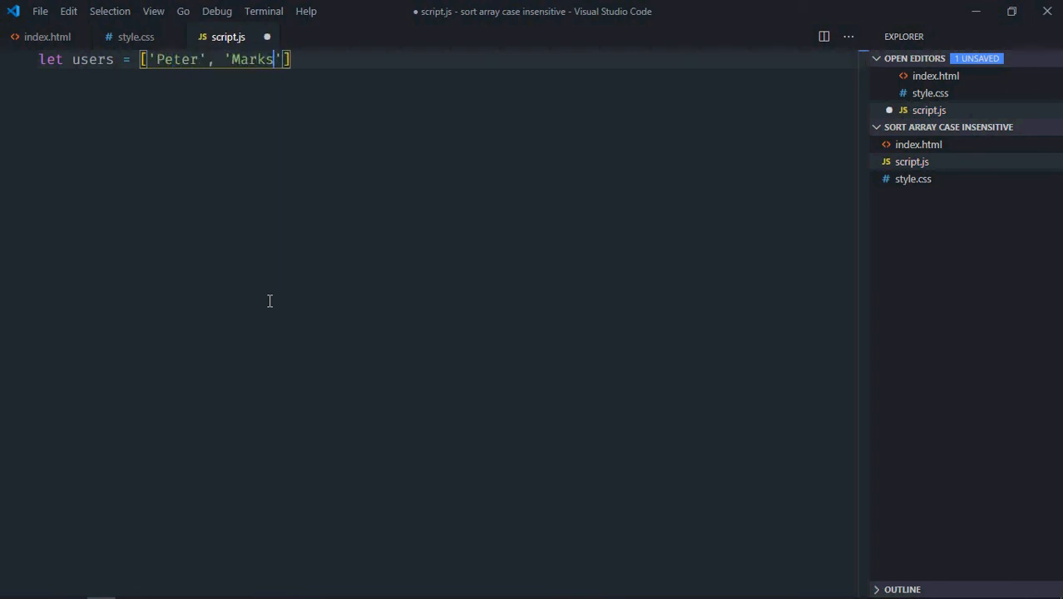
type(", 'cath'")
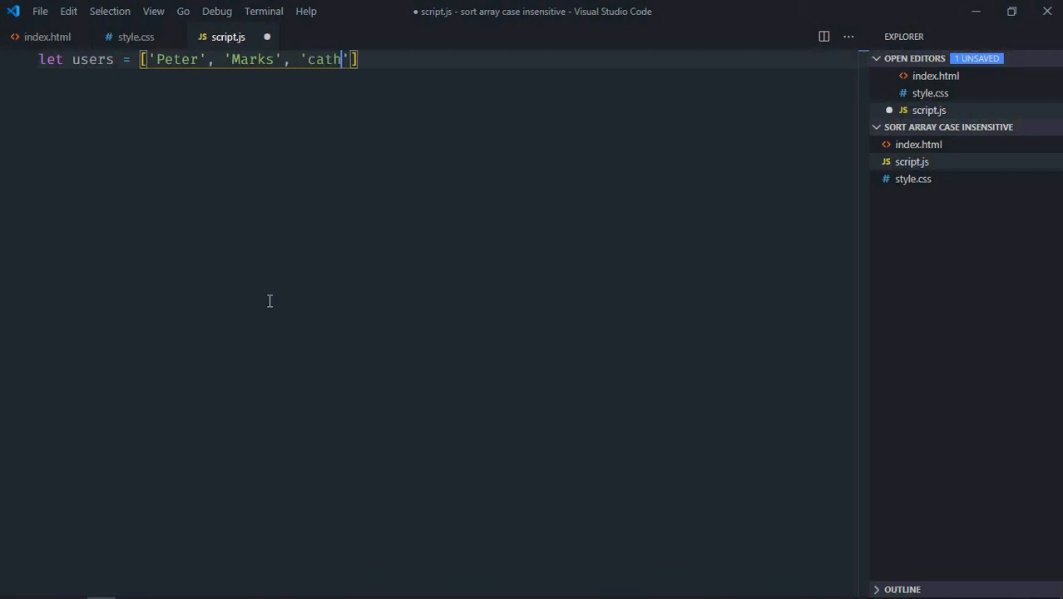
type("y',")
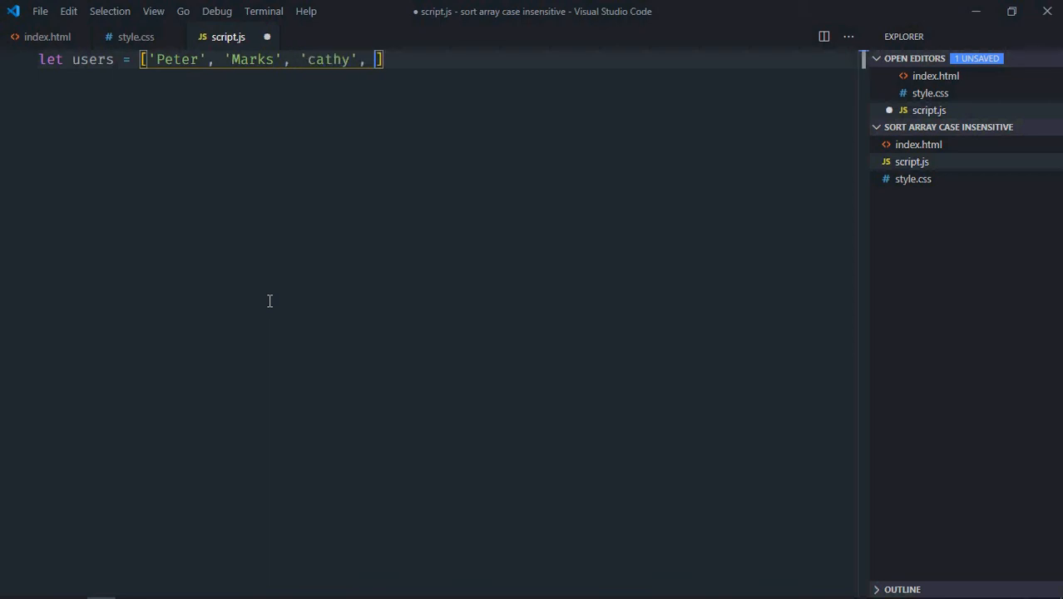
type("'James',")
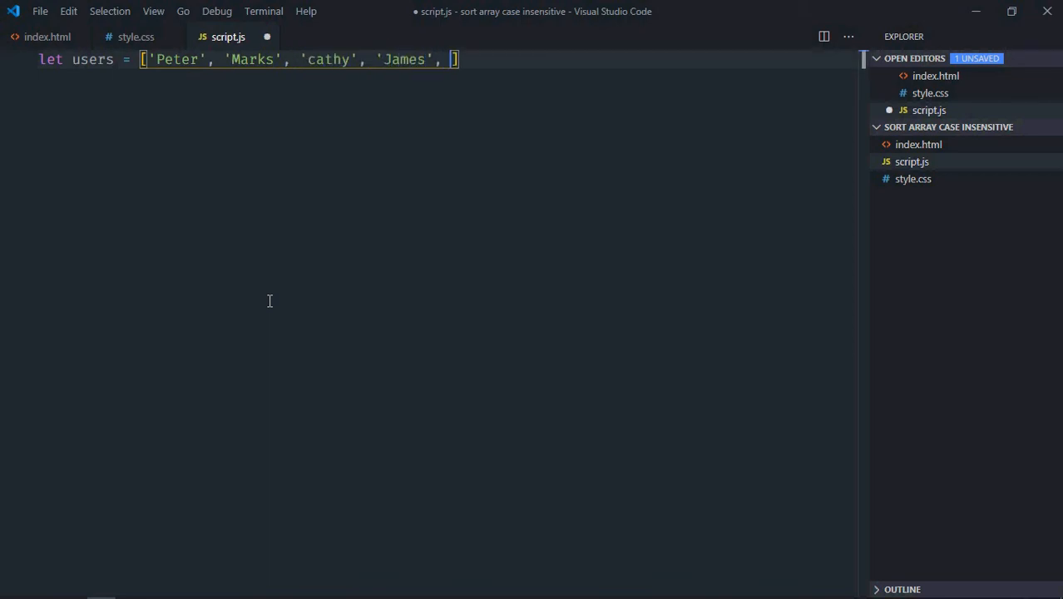
type("'S'")
type("function add")
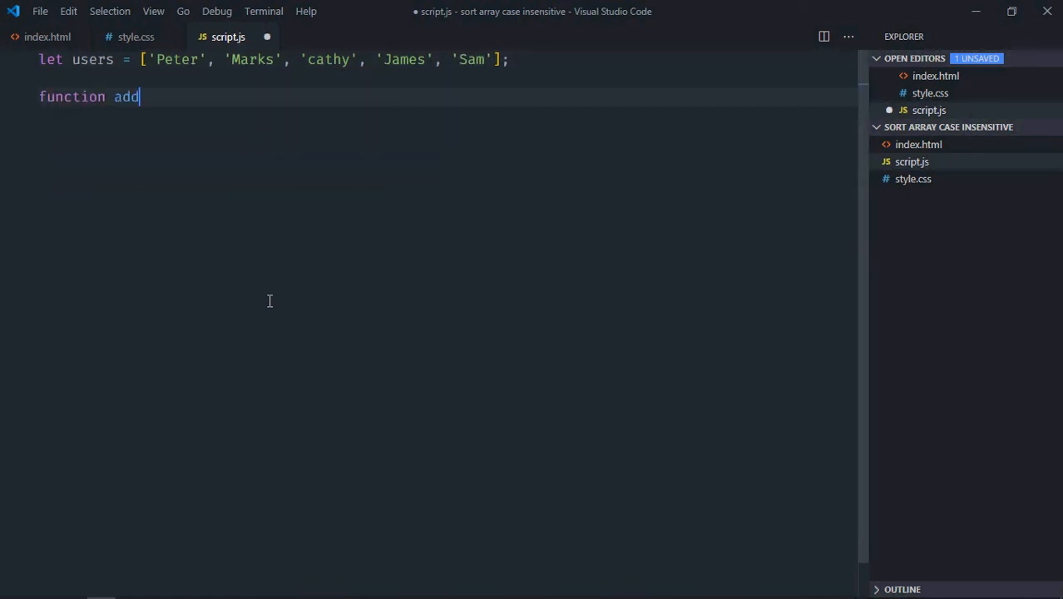
- Define addUsers, building a template by mapping users to li items and joining them
type("Users()")
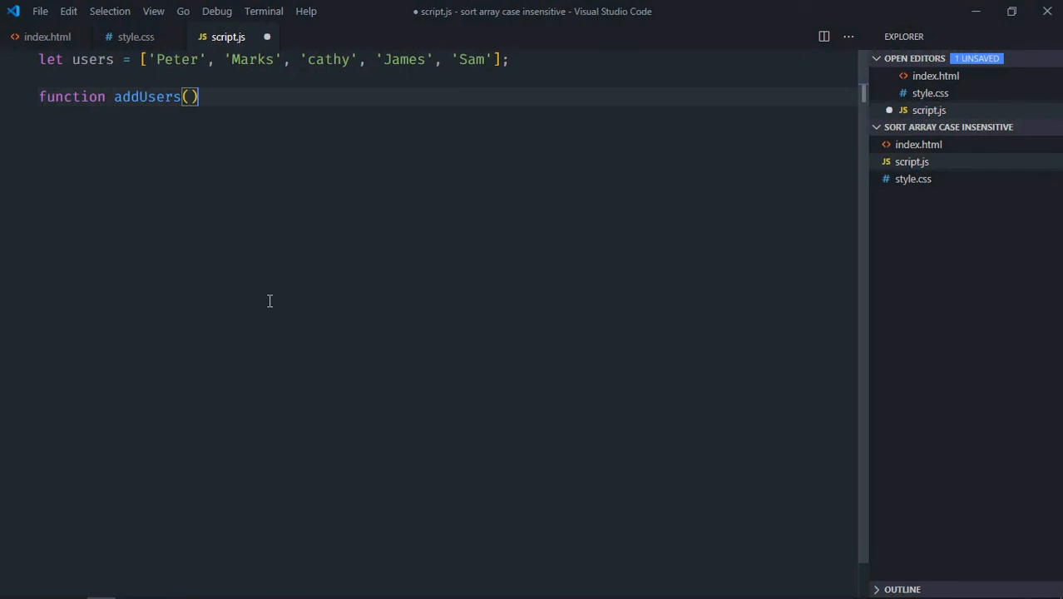
type("{")
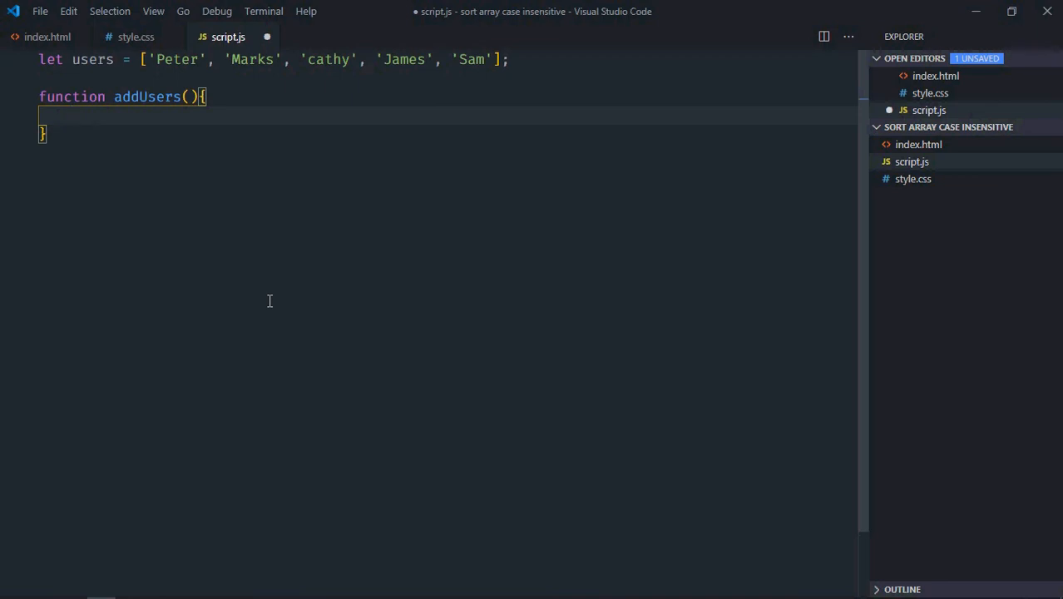
type("let")
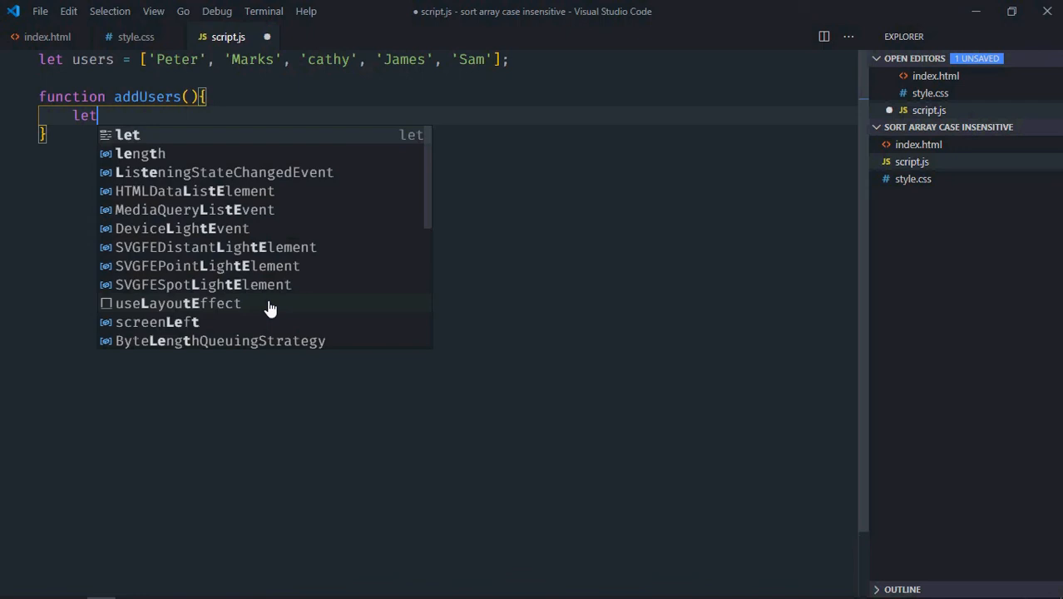
type("template")
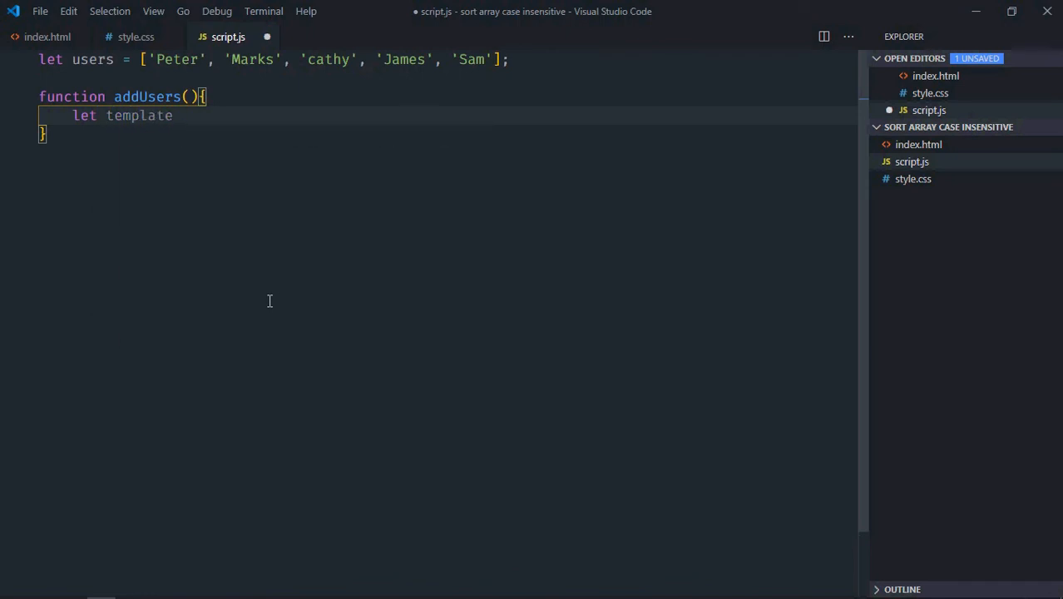
type("= users.map(user => `")
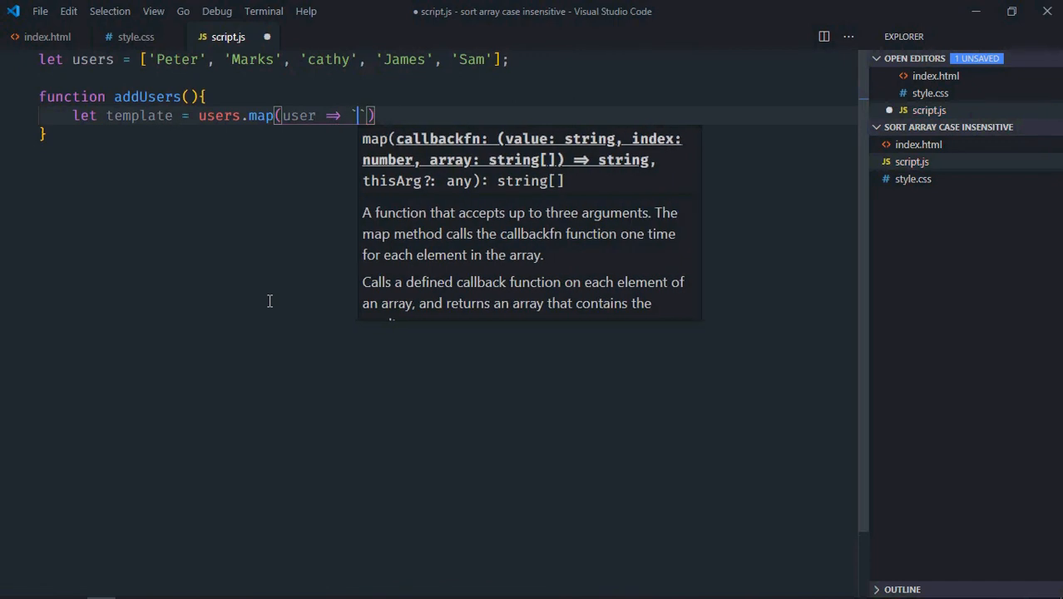
type("{}")
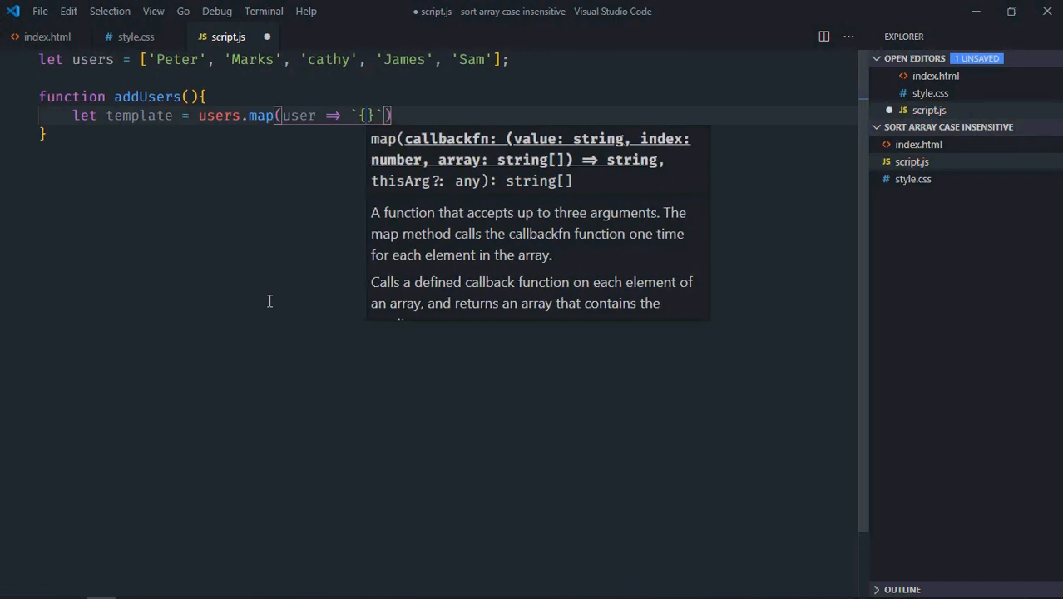
type("user")
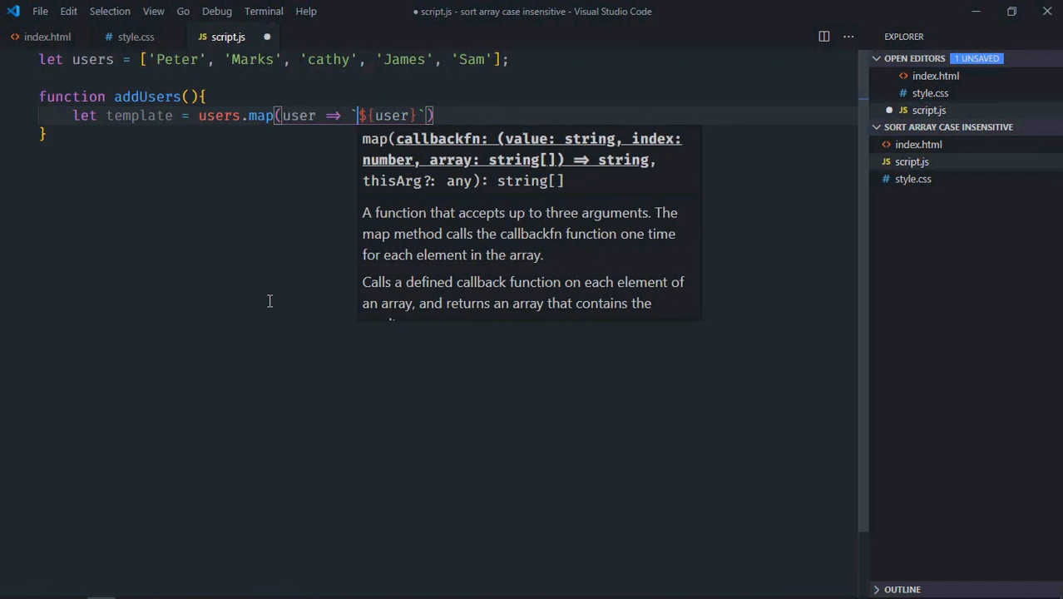
type("<li></li>")
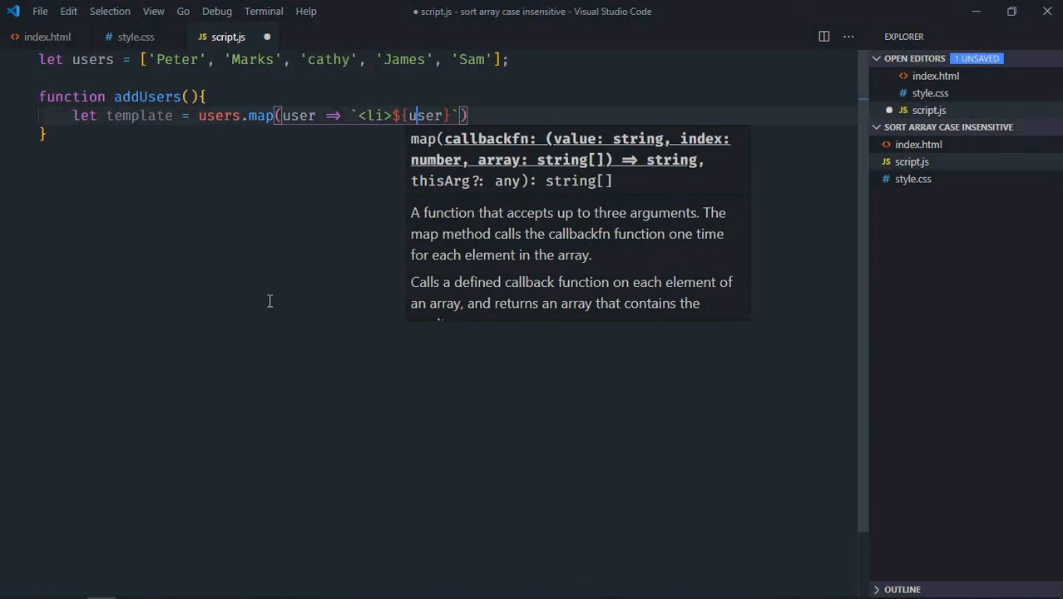
type("</li>")
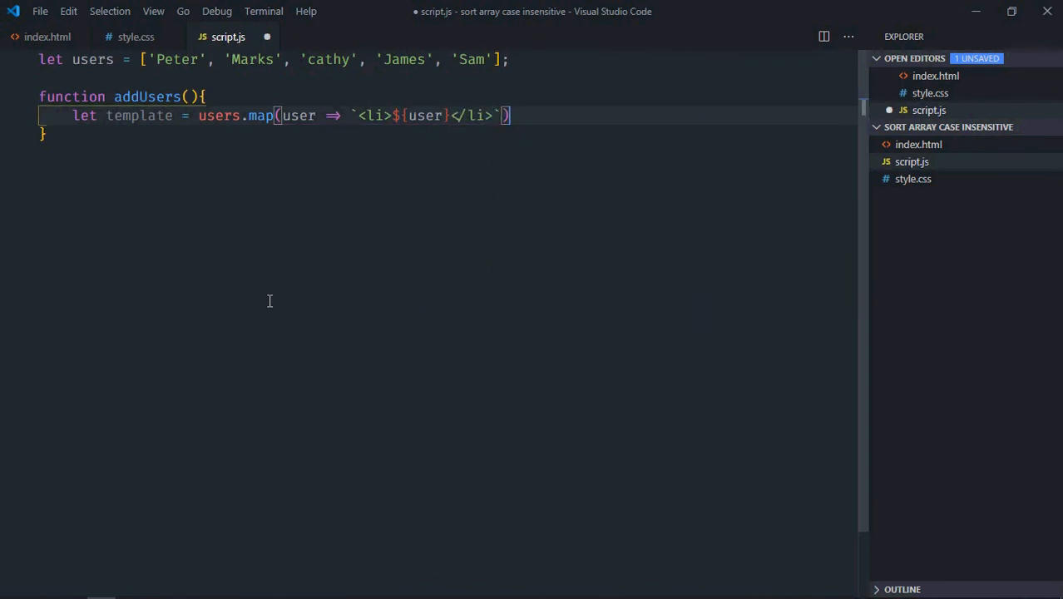
type(".join")
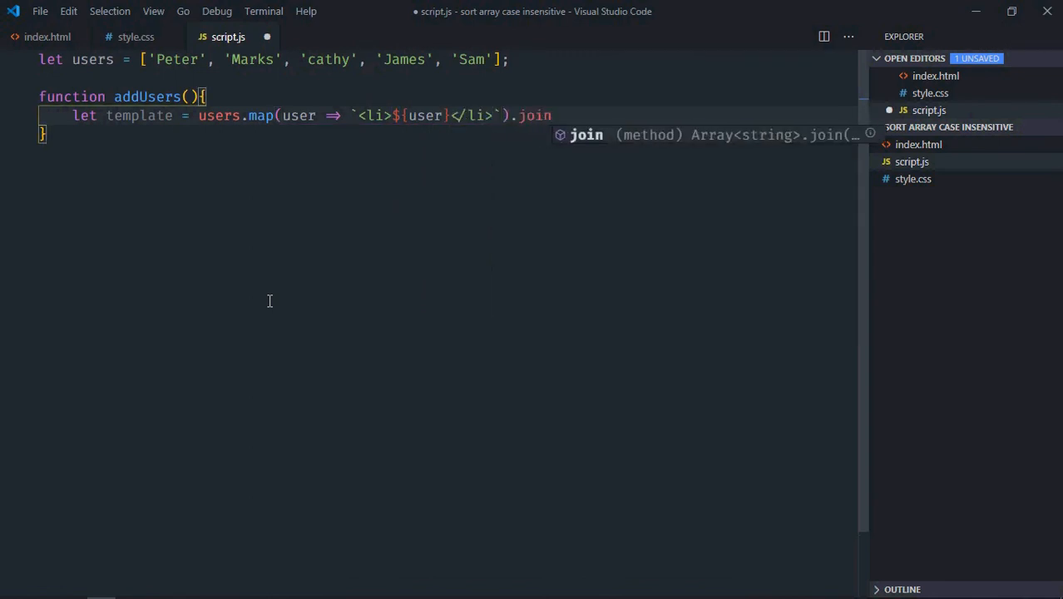
type("('')")
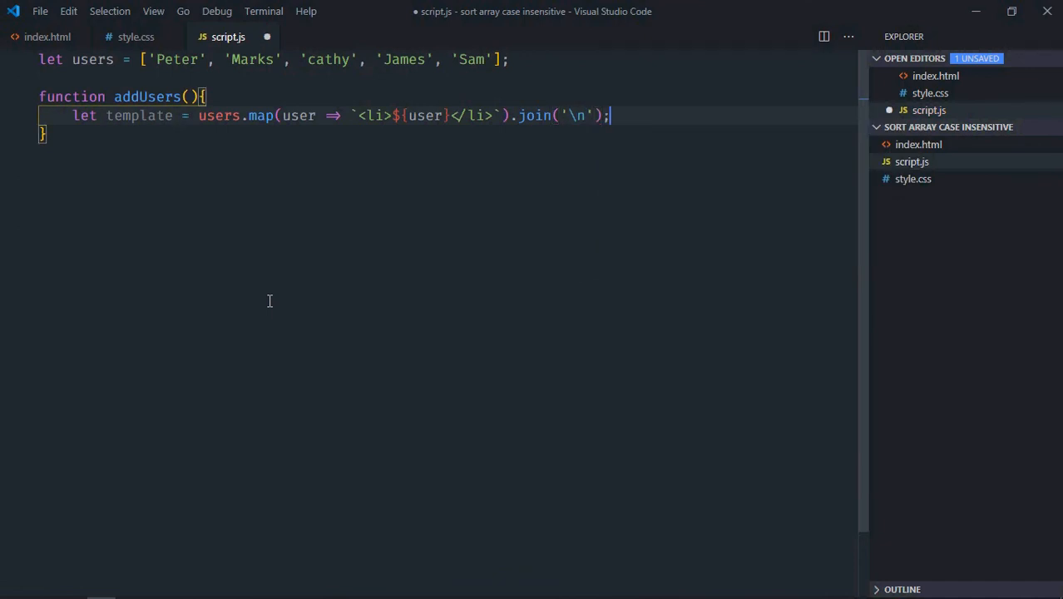
- Set the ul's innerHTML to the template and call addUsers() once
type("document.")
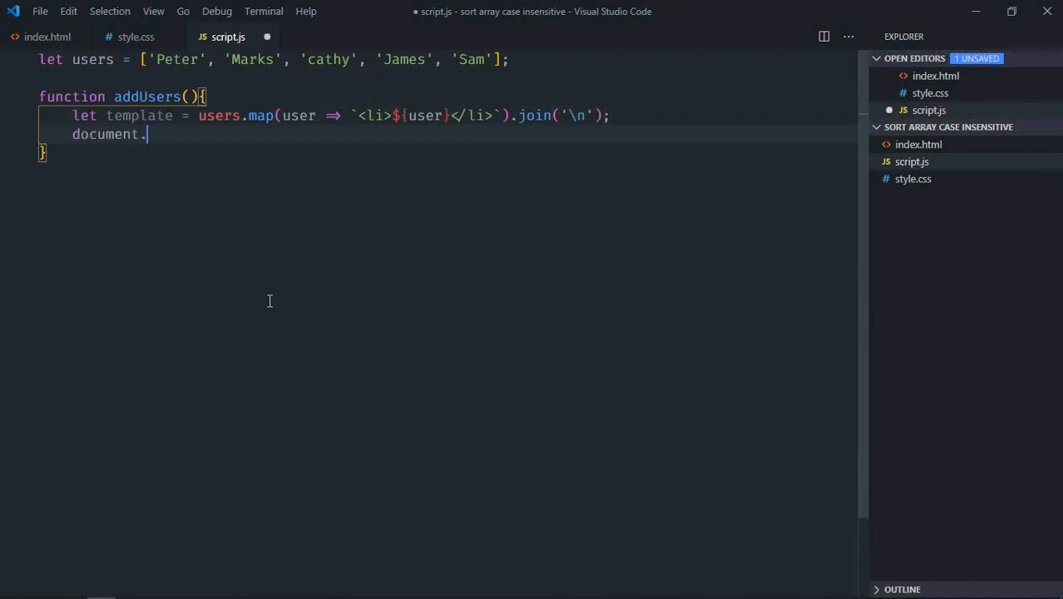
type("querySelector()")
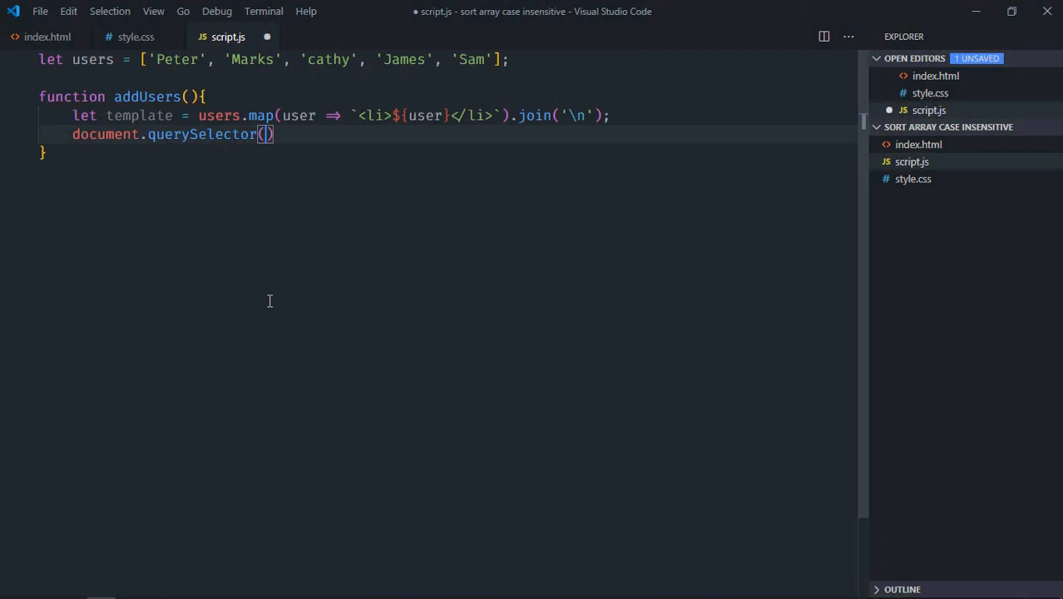
type("'ul').")
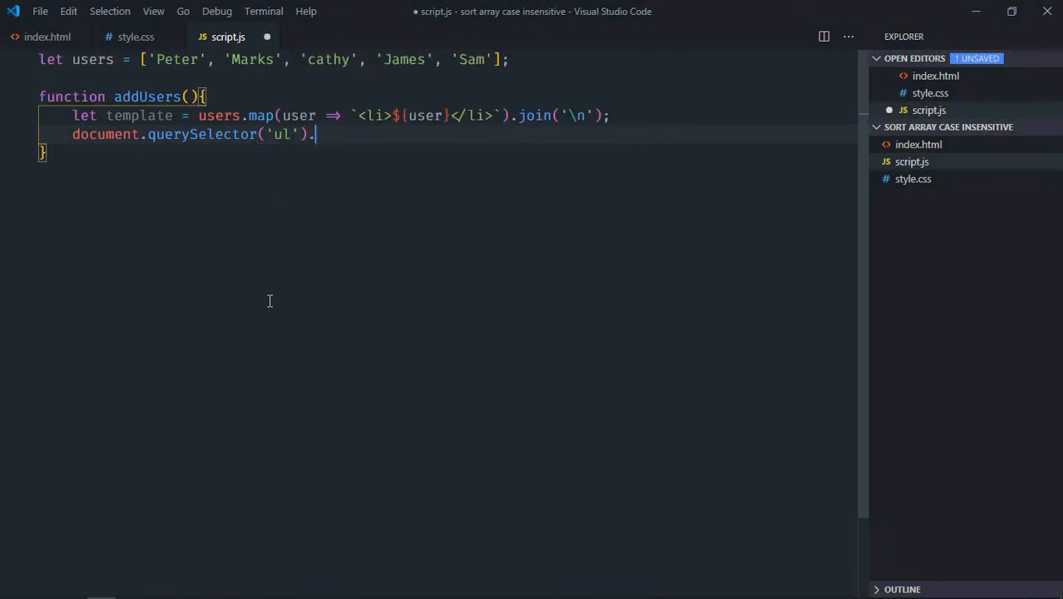
type("innerHTML")
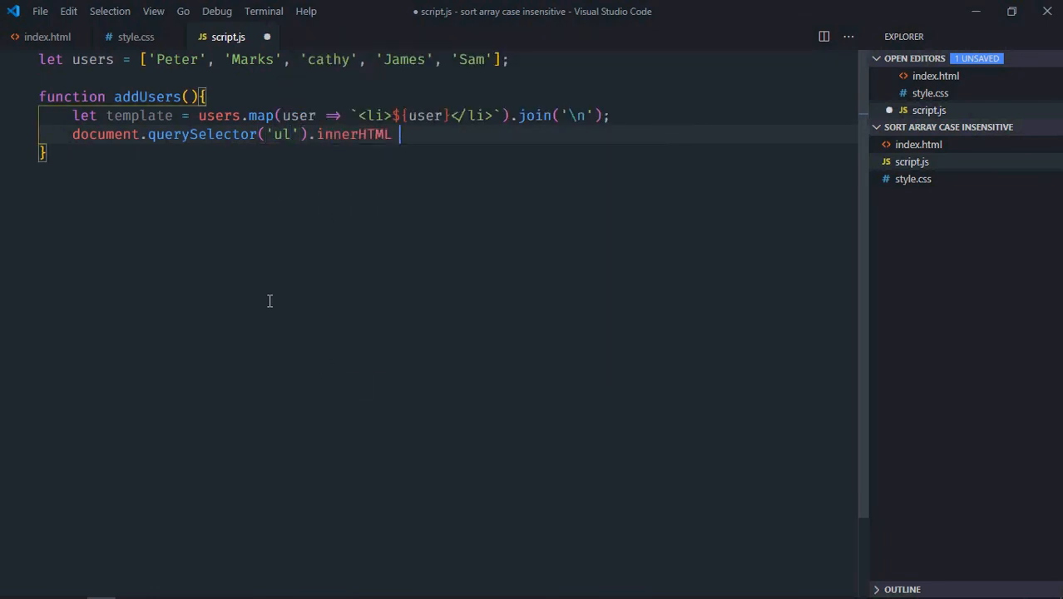
type("= template")
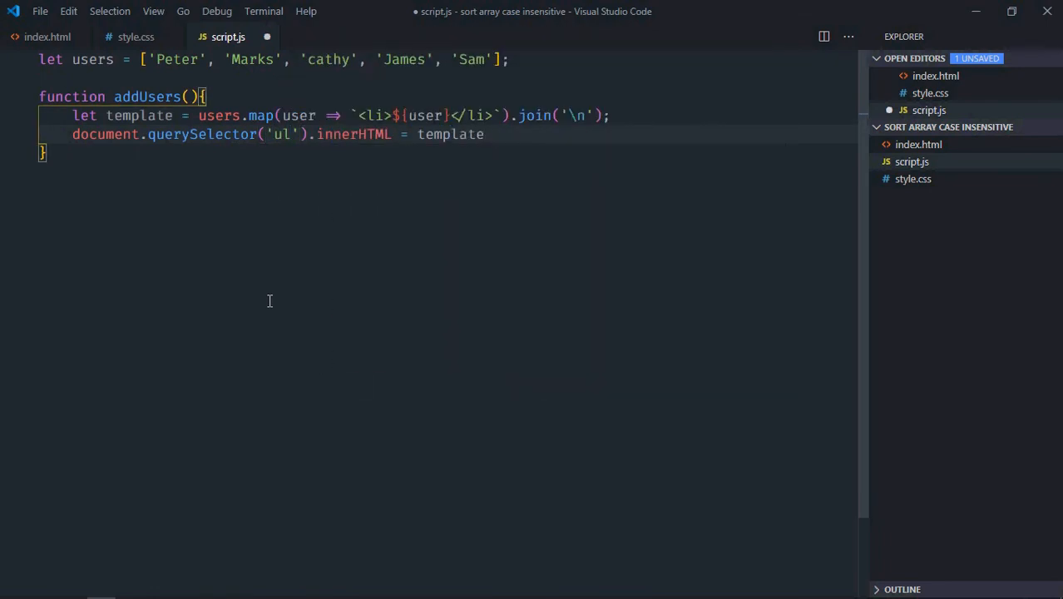
type("a")
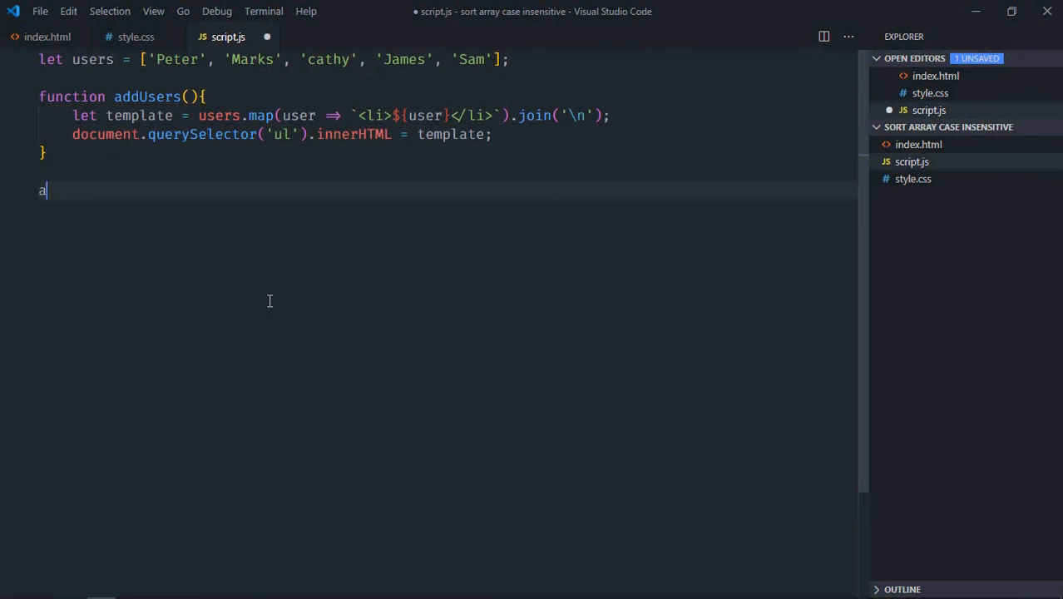
type("ddUsers();")
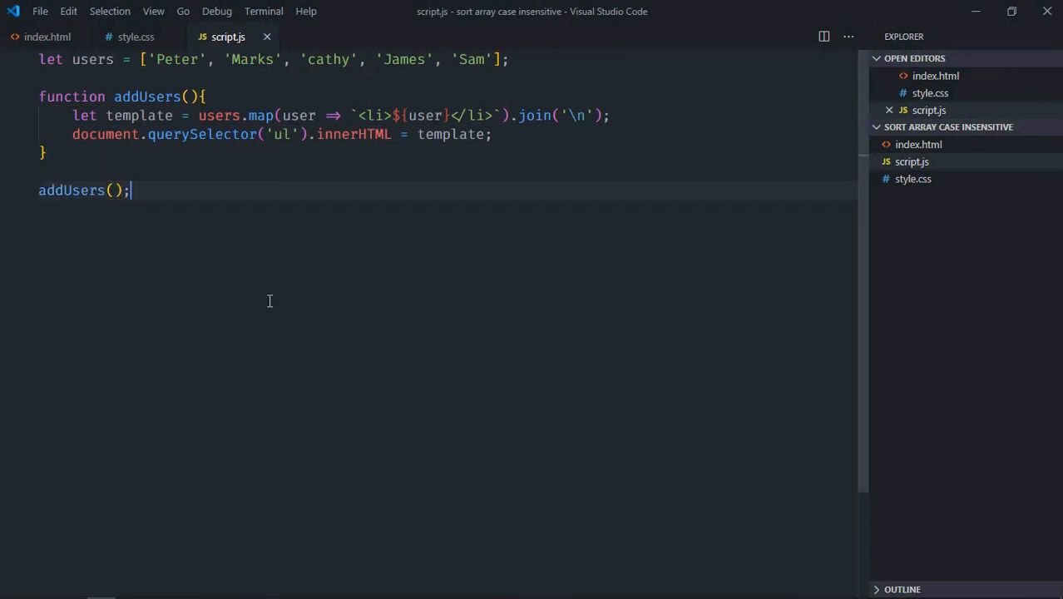
mouse_move(919, 144)
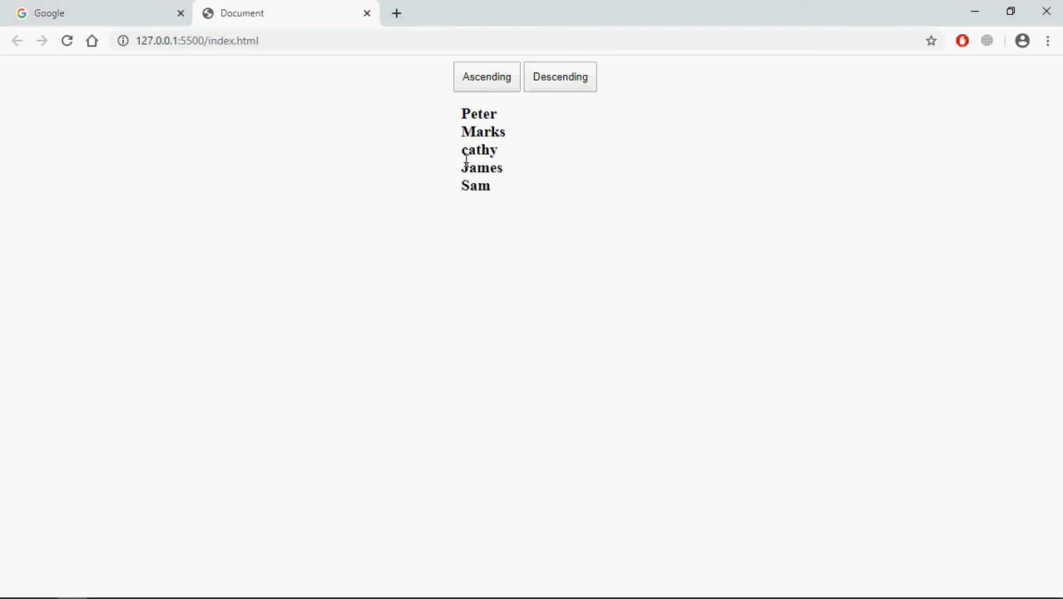
mouse_move(493, 111)
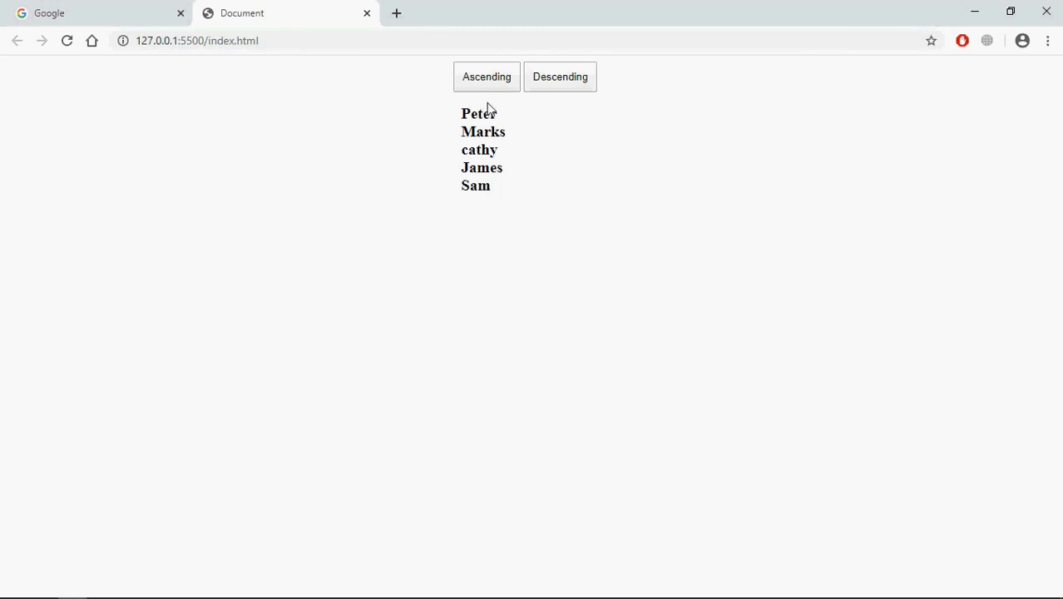
mouse_move(375, 146)
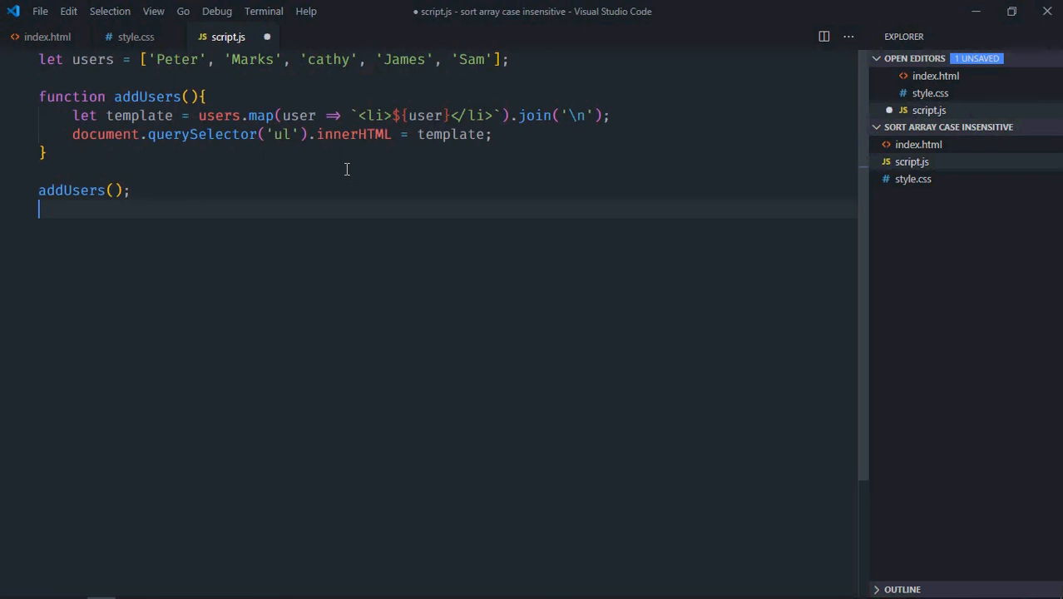
- Declare btnAsc = document.querySelector('#btnAsc') and a matching btnDesc variable
type("lt")
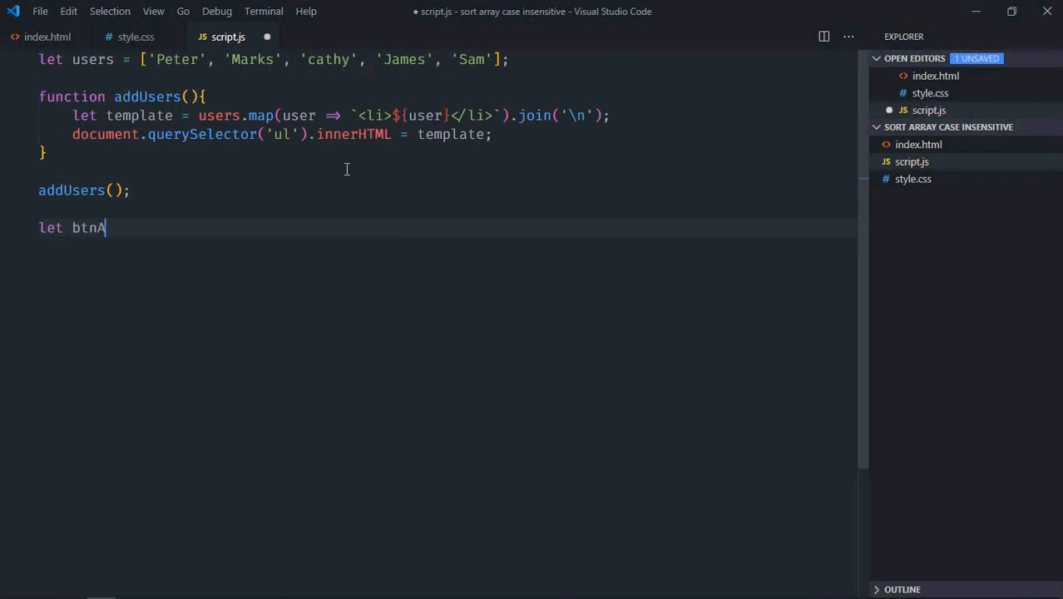
type("sc = docume")
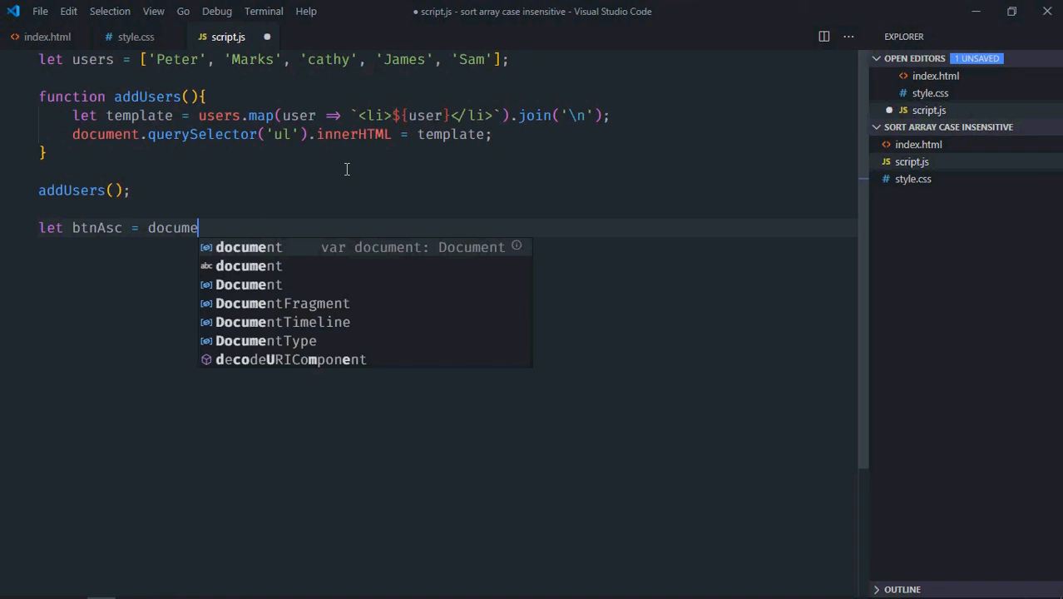
type(".querySelector()")
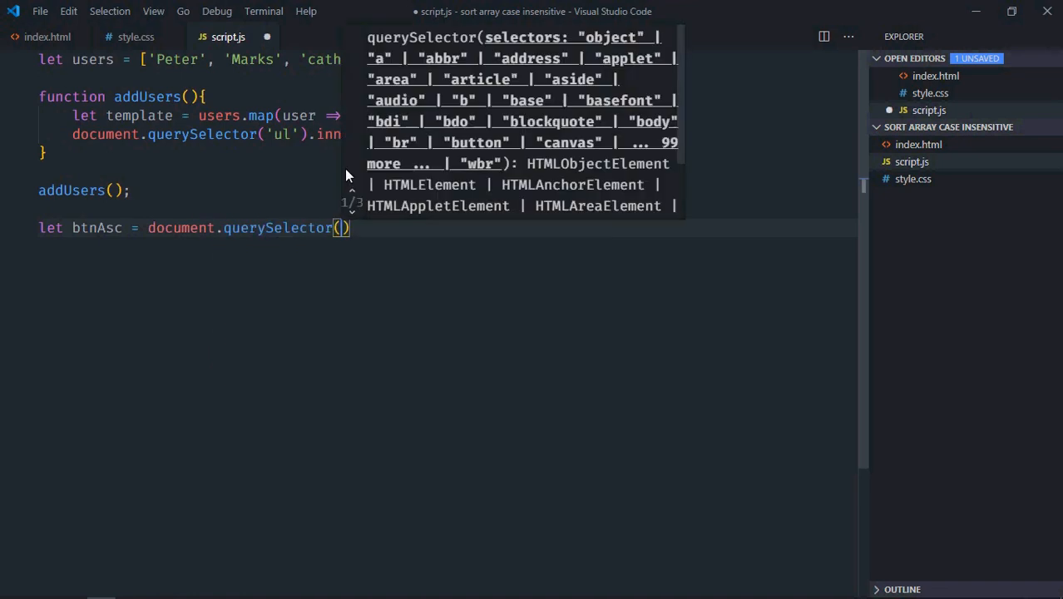
type("'#b'")
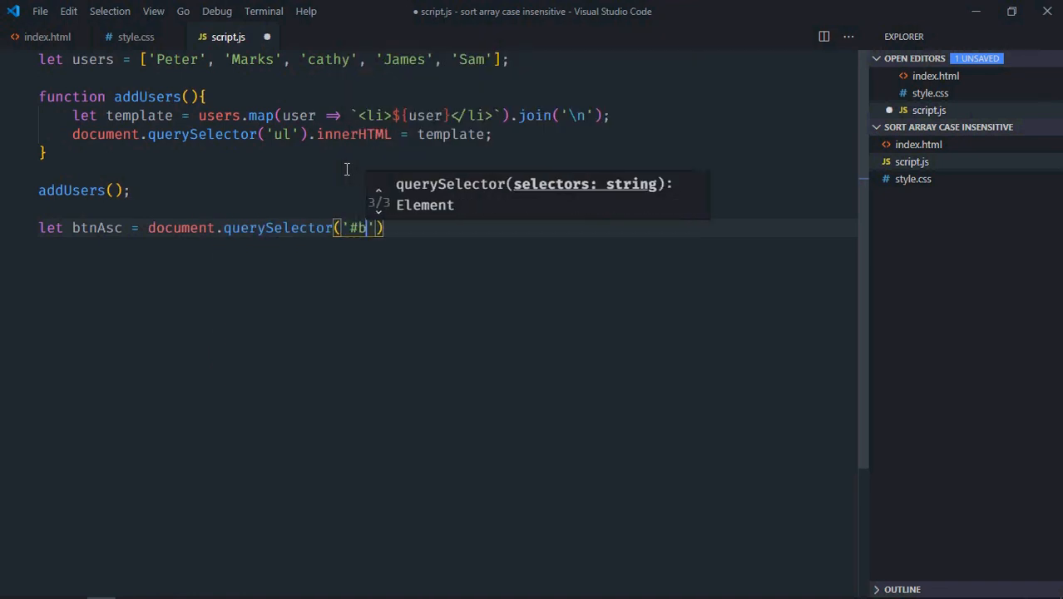
type("tnAsc")
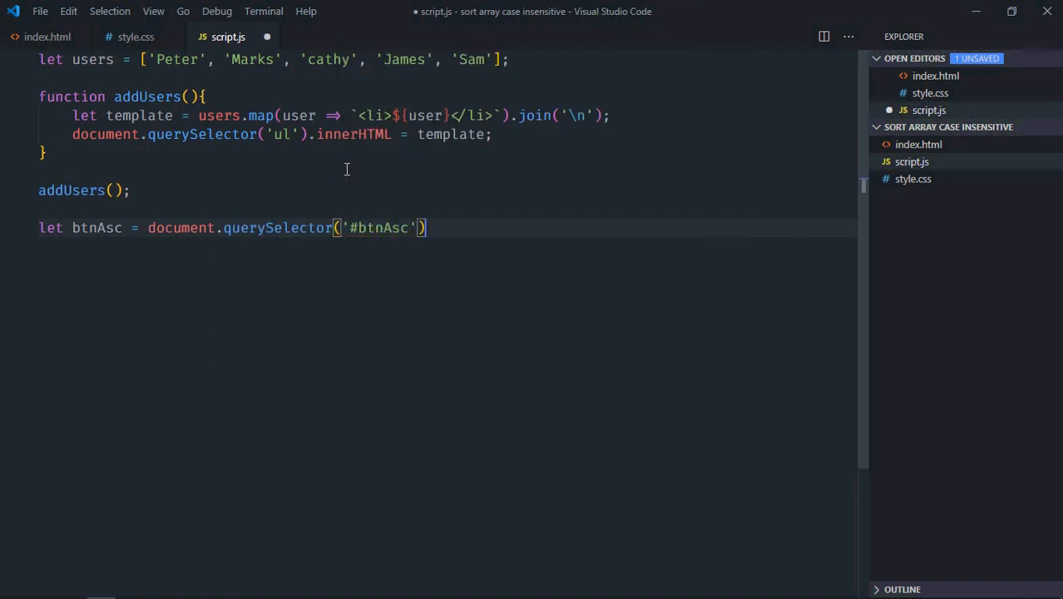
type(";")
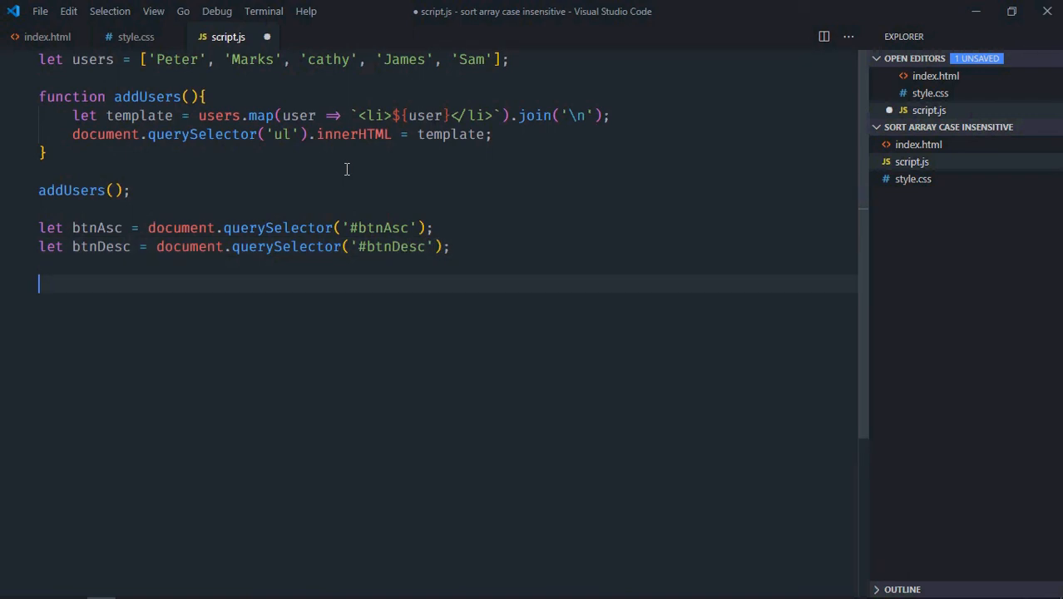
- Add a click listener on btnAsc that calls users.sort
type("btn")
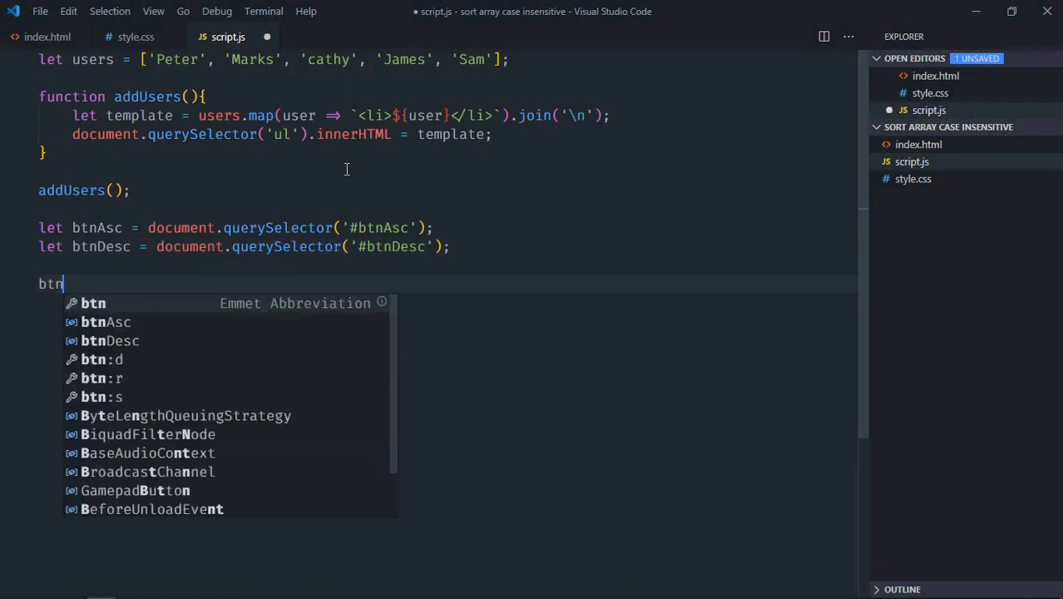
type("Asc.addEventListener")
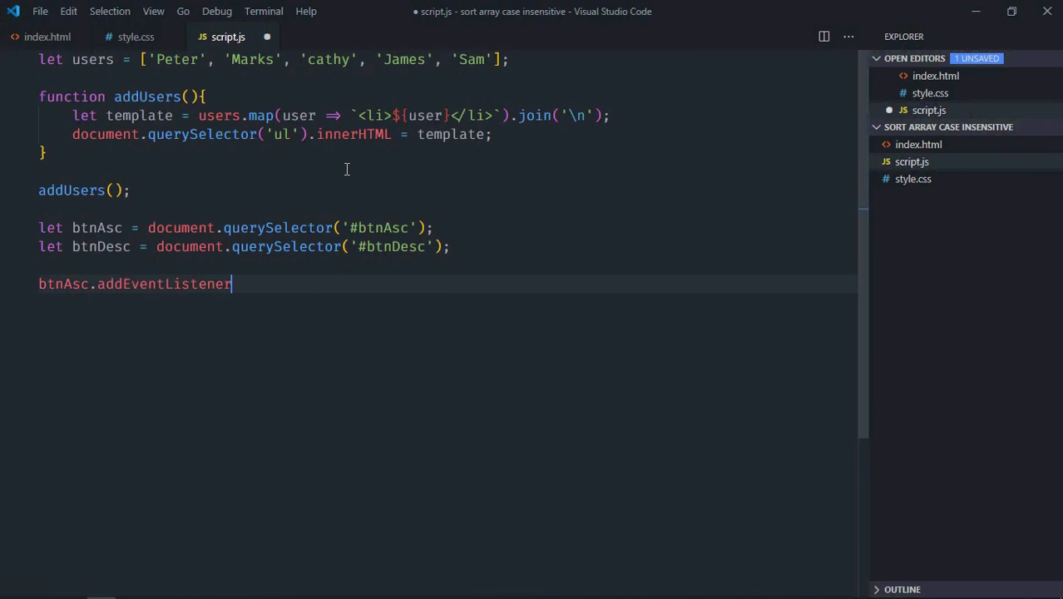
type("('click')")
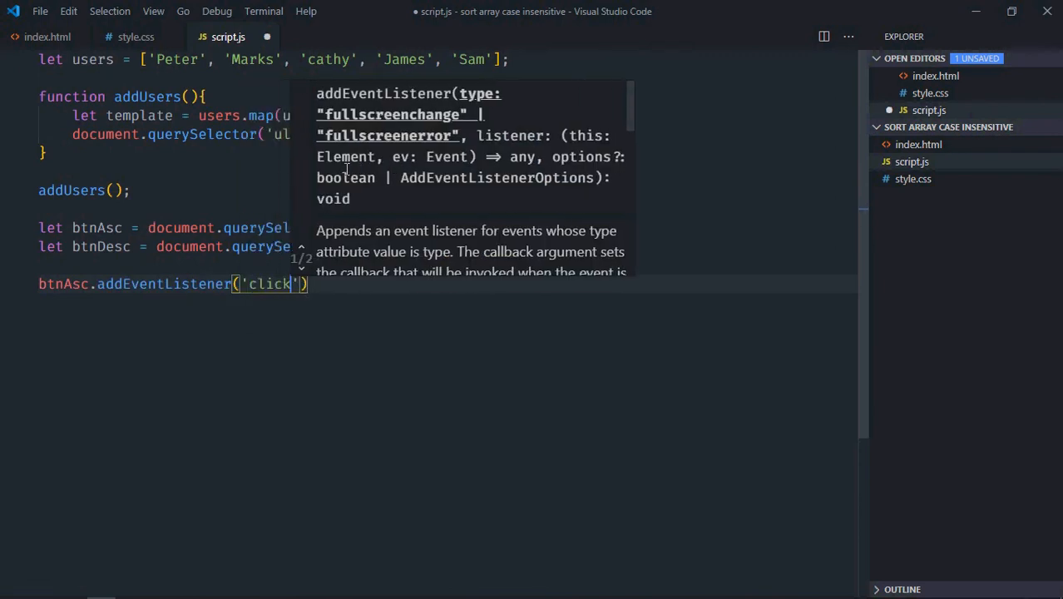
type(", (")
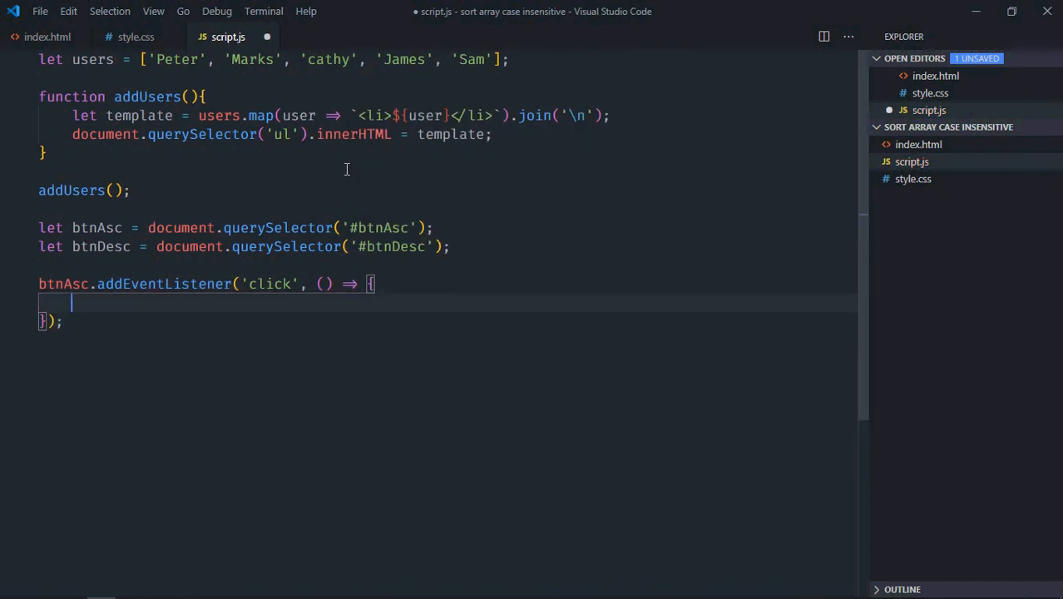
type("usrs")
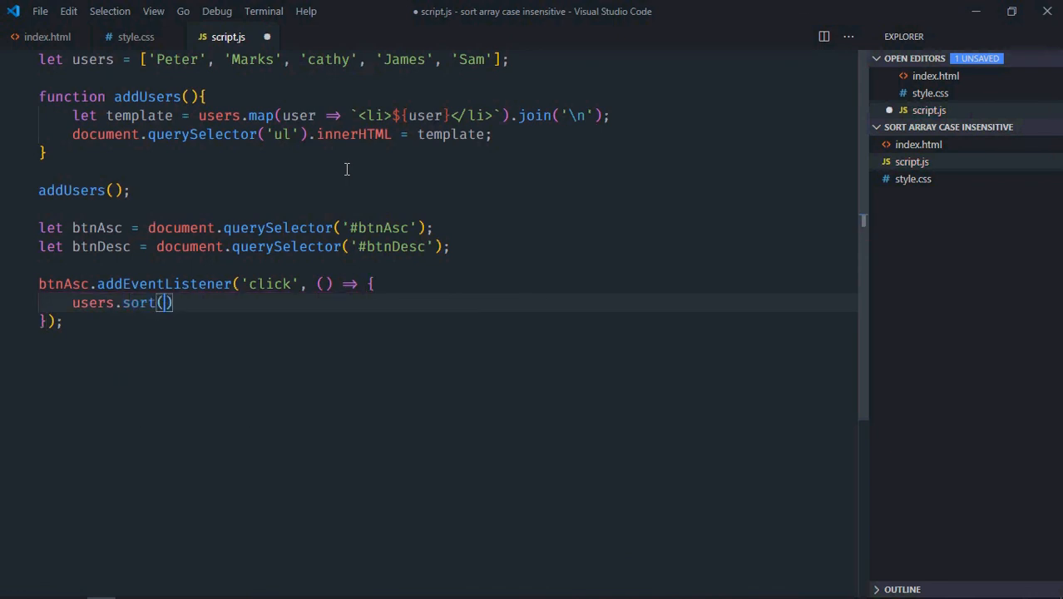
- Compare names with toLowerCase and localeCompare, then re-render the list with addUsers()
left_click(165, 302)
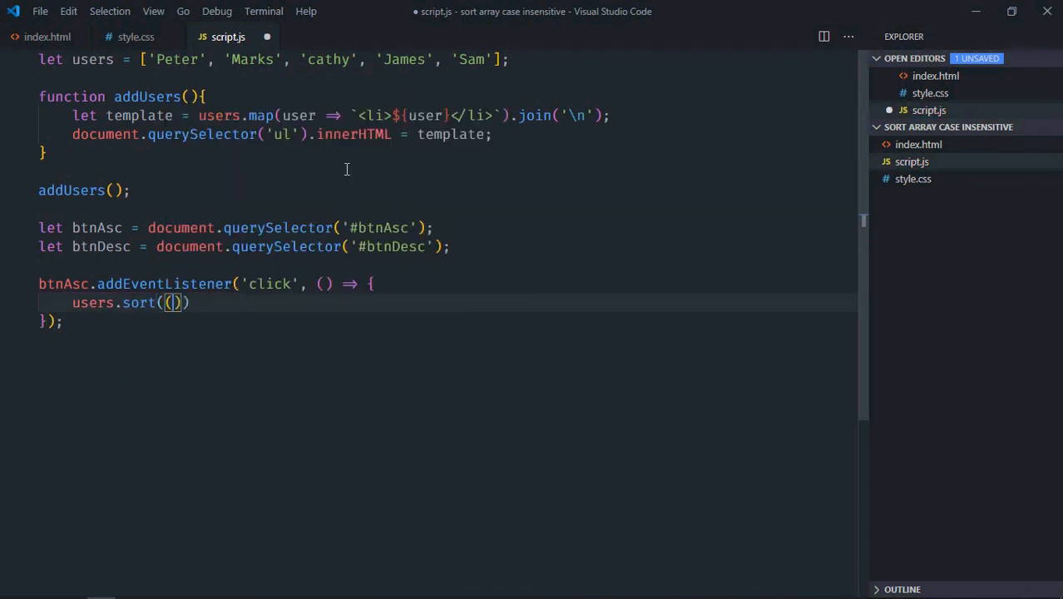
type("a,b")
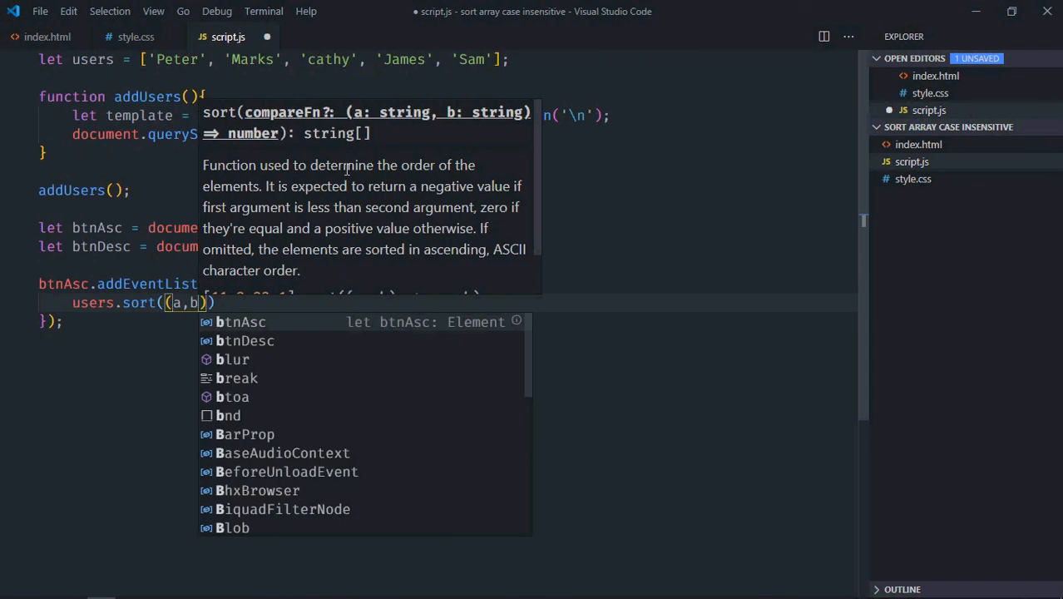
type("=>")
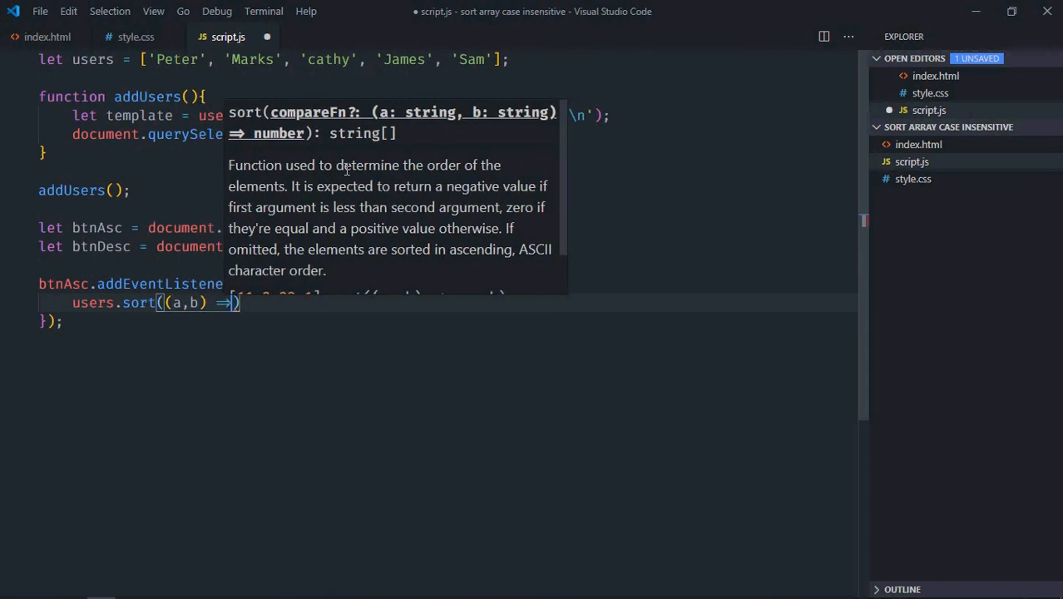
type("a.t")
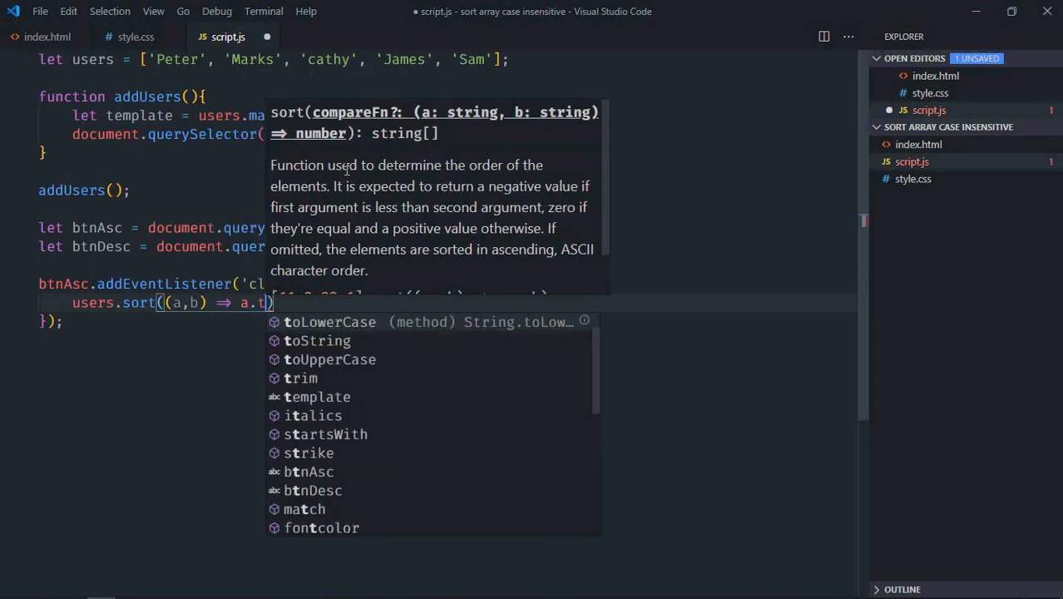
left_click(329, 322)
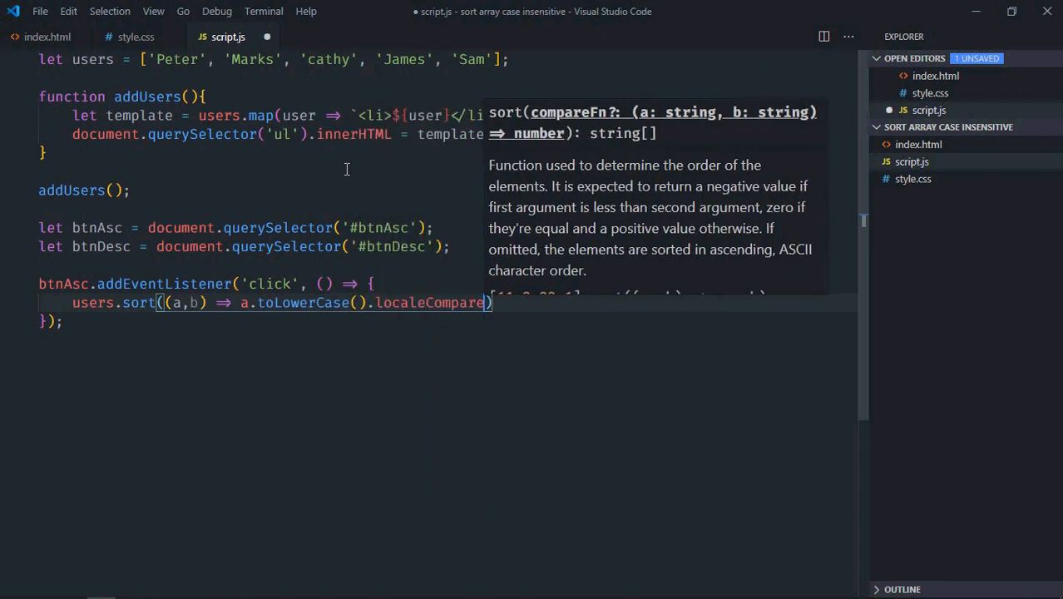
type("(b.toLowerCase")
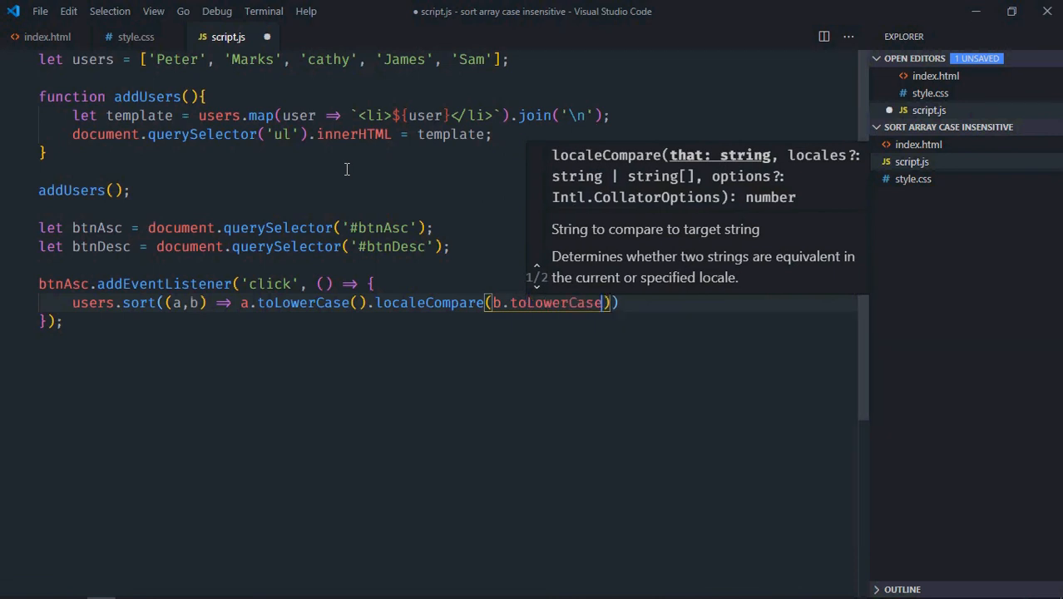
type("()")
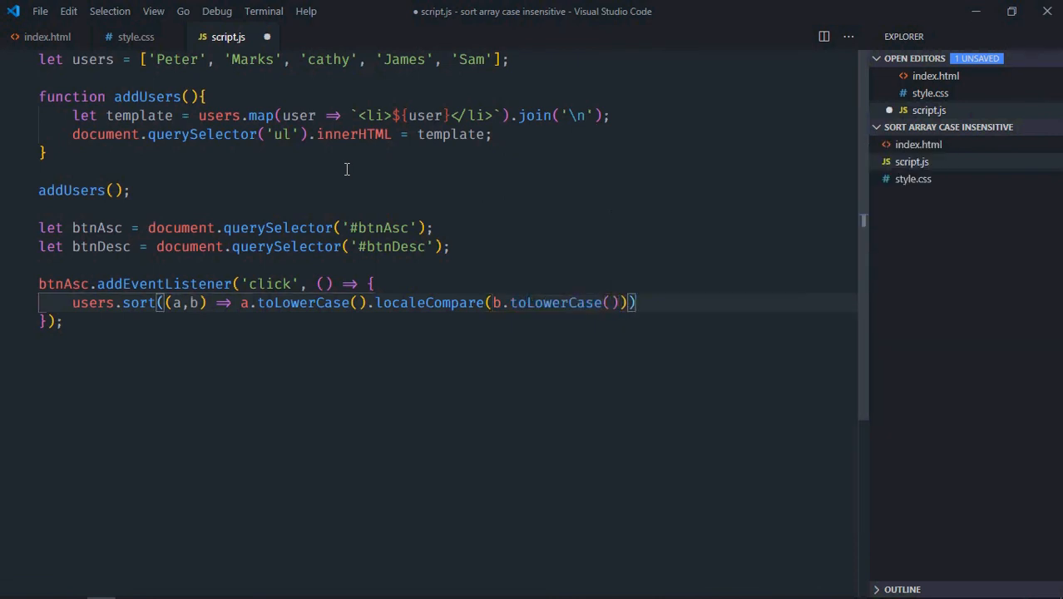
key("Enter")
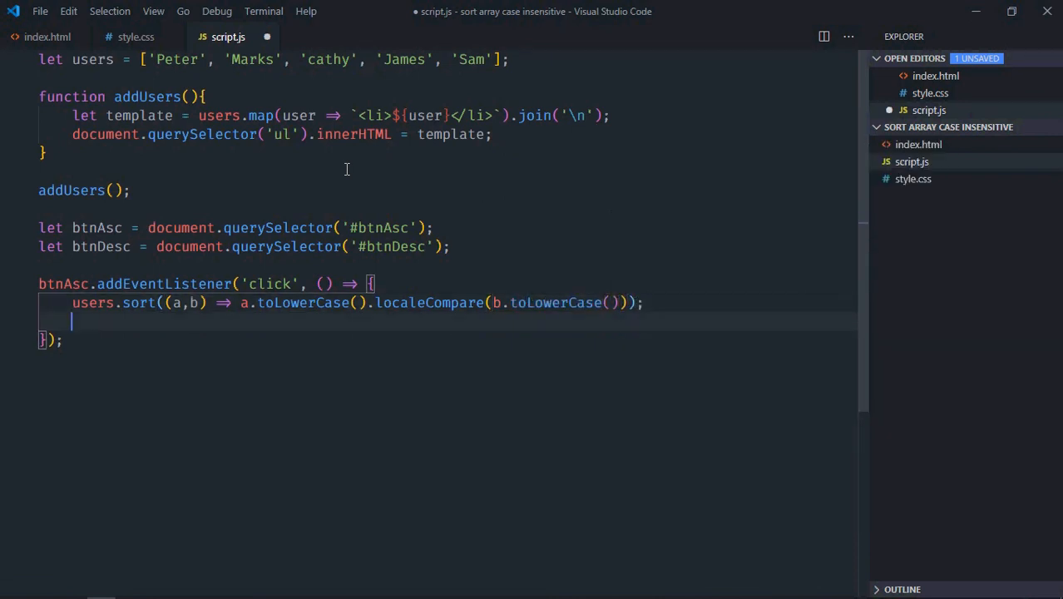
type("addUsers")
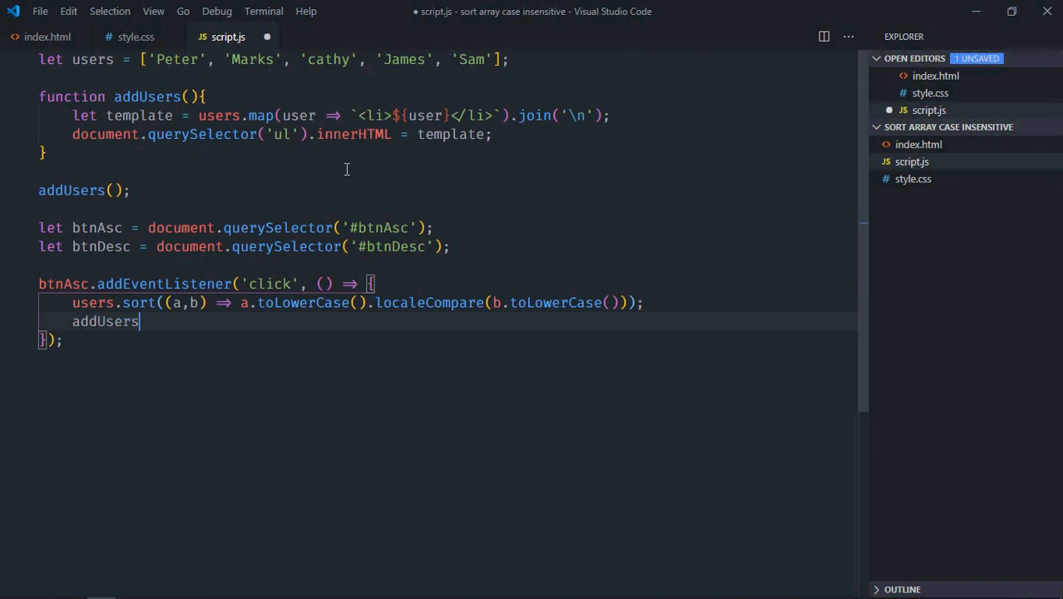
type("();")
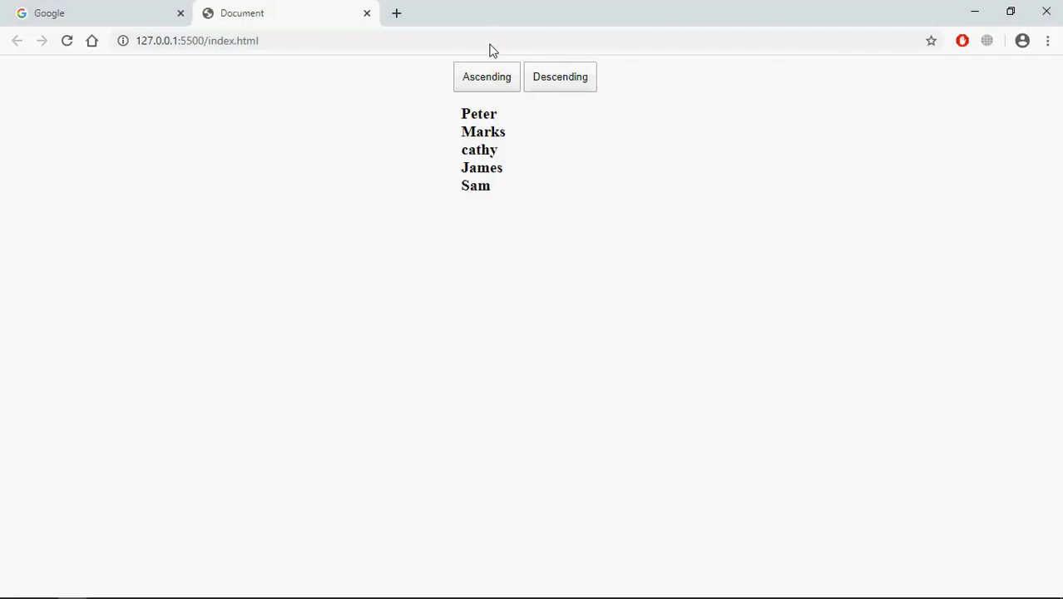
left_click(486, 76)
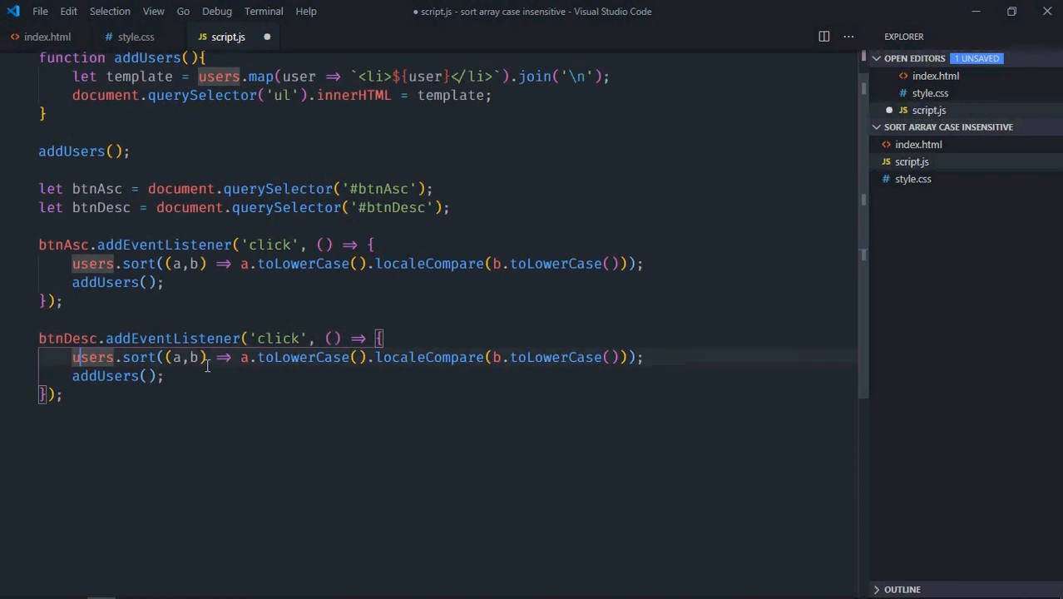
- Add users.reverse(); before addUsers() in the Descending handler, and save script.js
type("us")
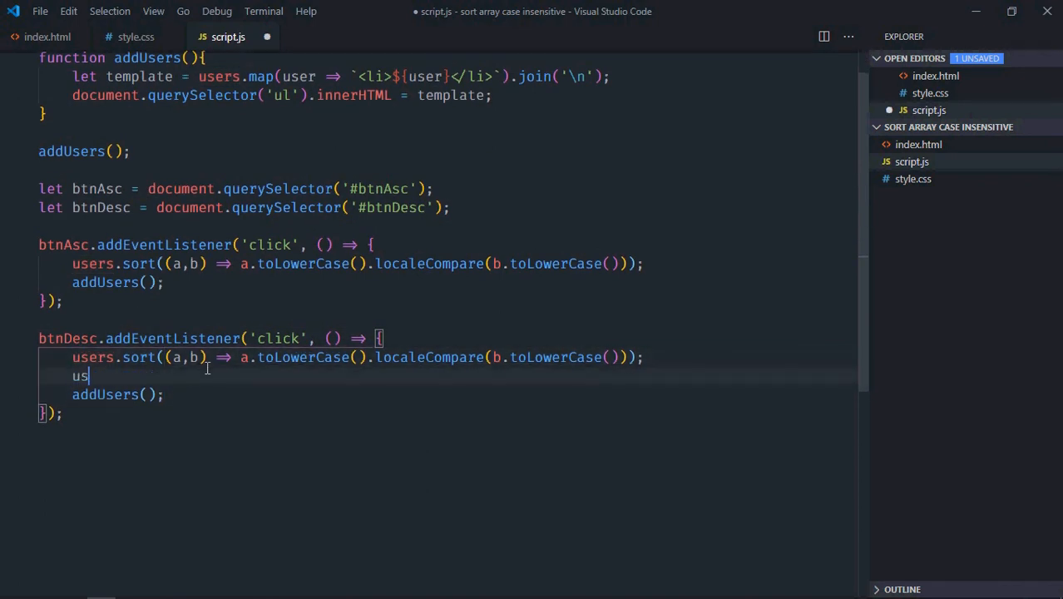
type("ers.reverse")
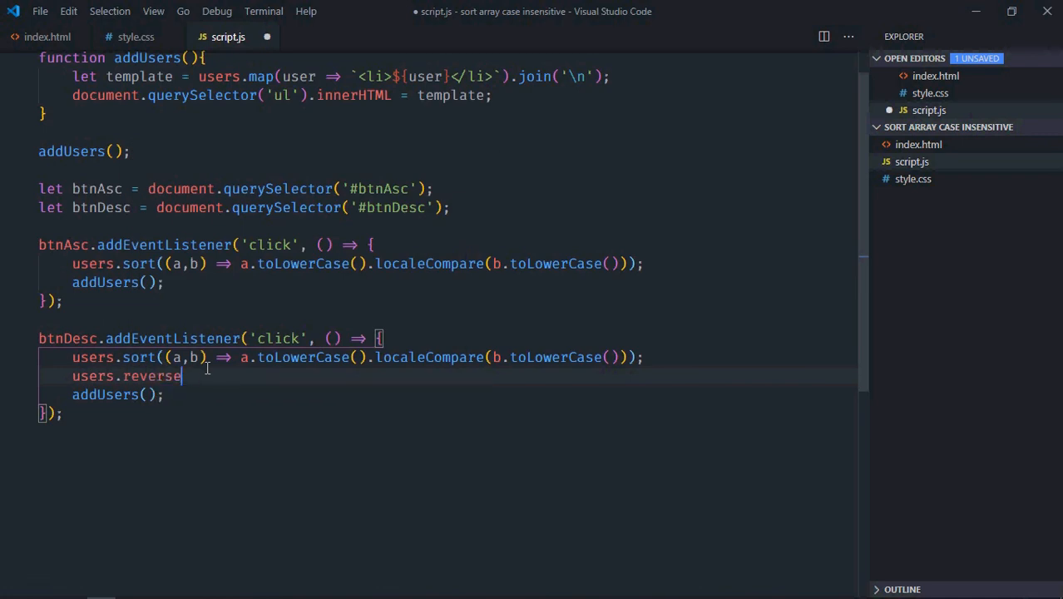
type("();")
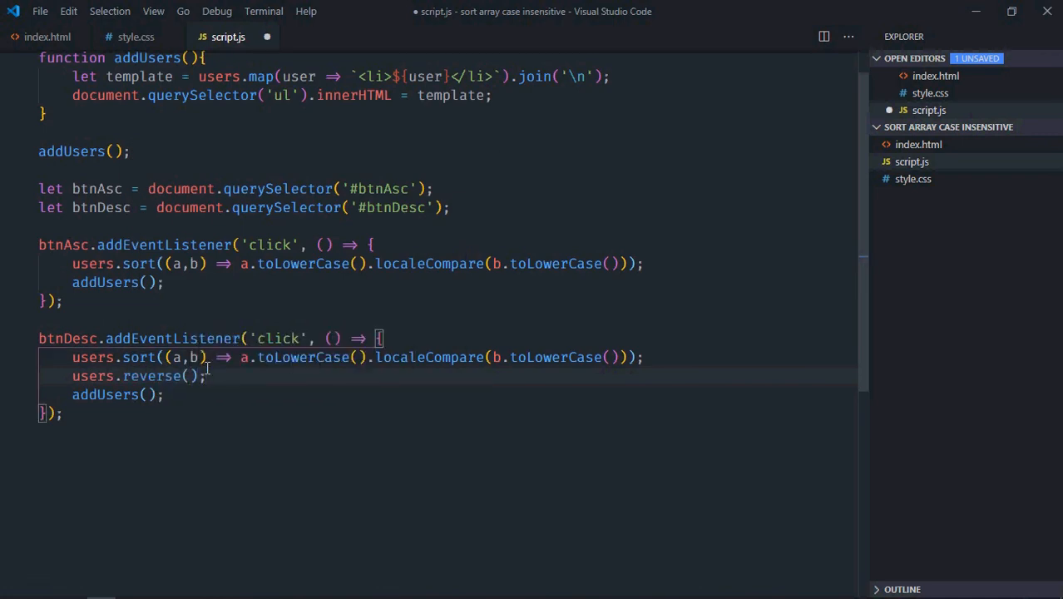
key("Ctrl+s")
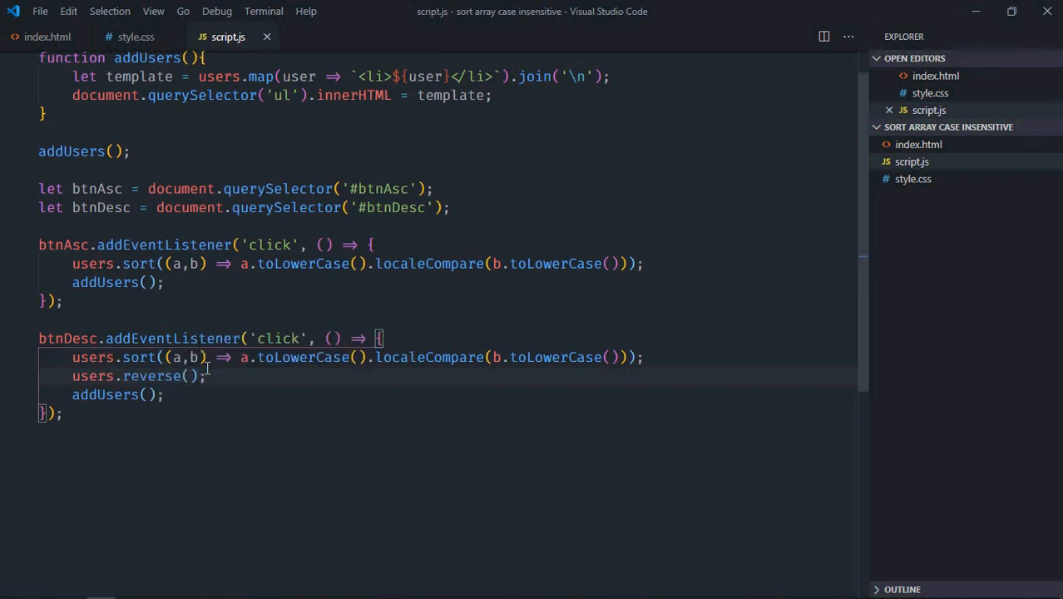